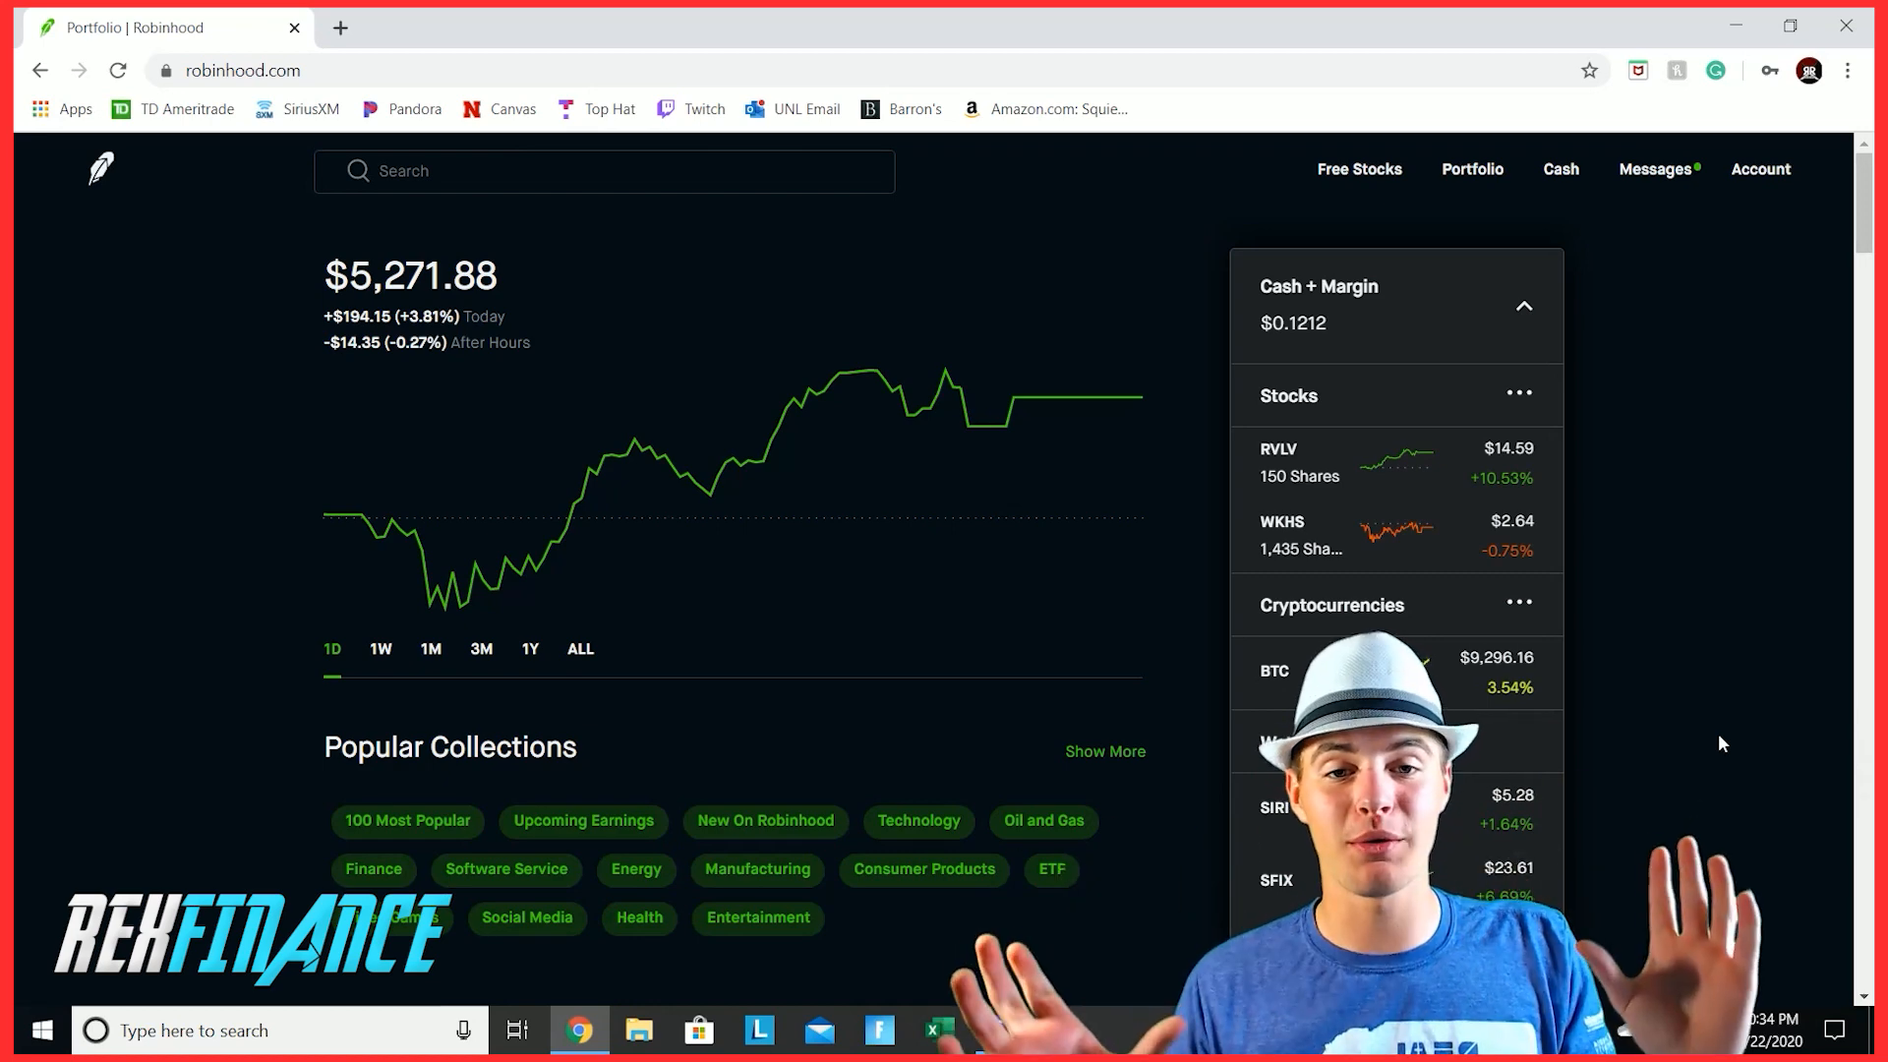
Step: Open Revolve Group (RVLV) from the holdings and view the buy panel's shares-or-dollars choice
click(1300, 462)
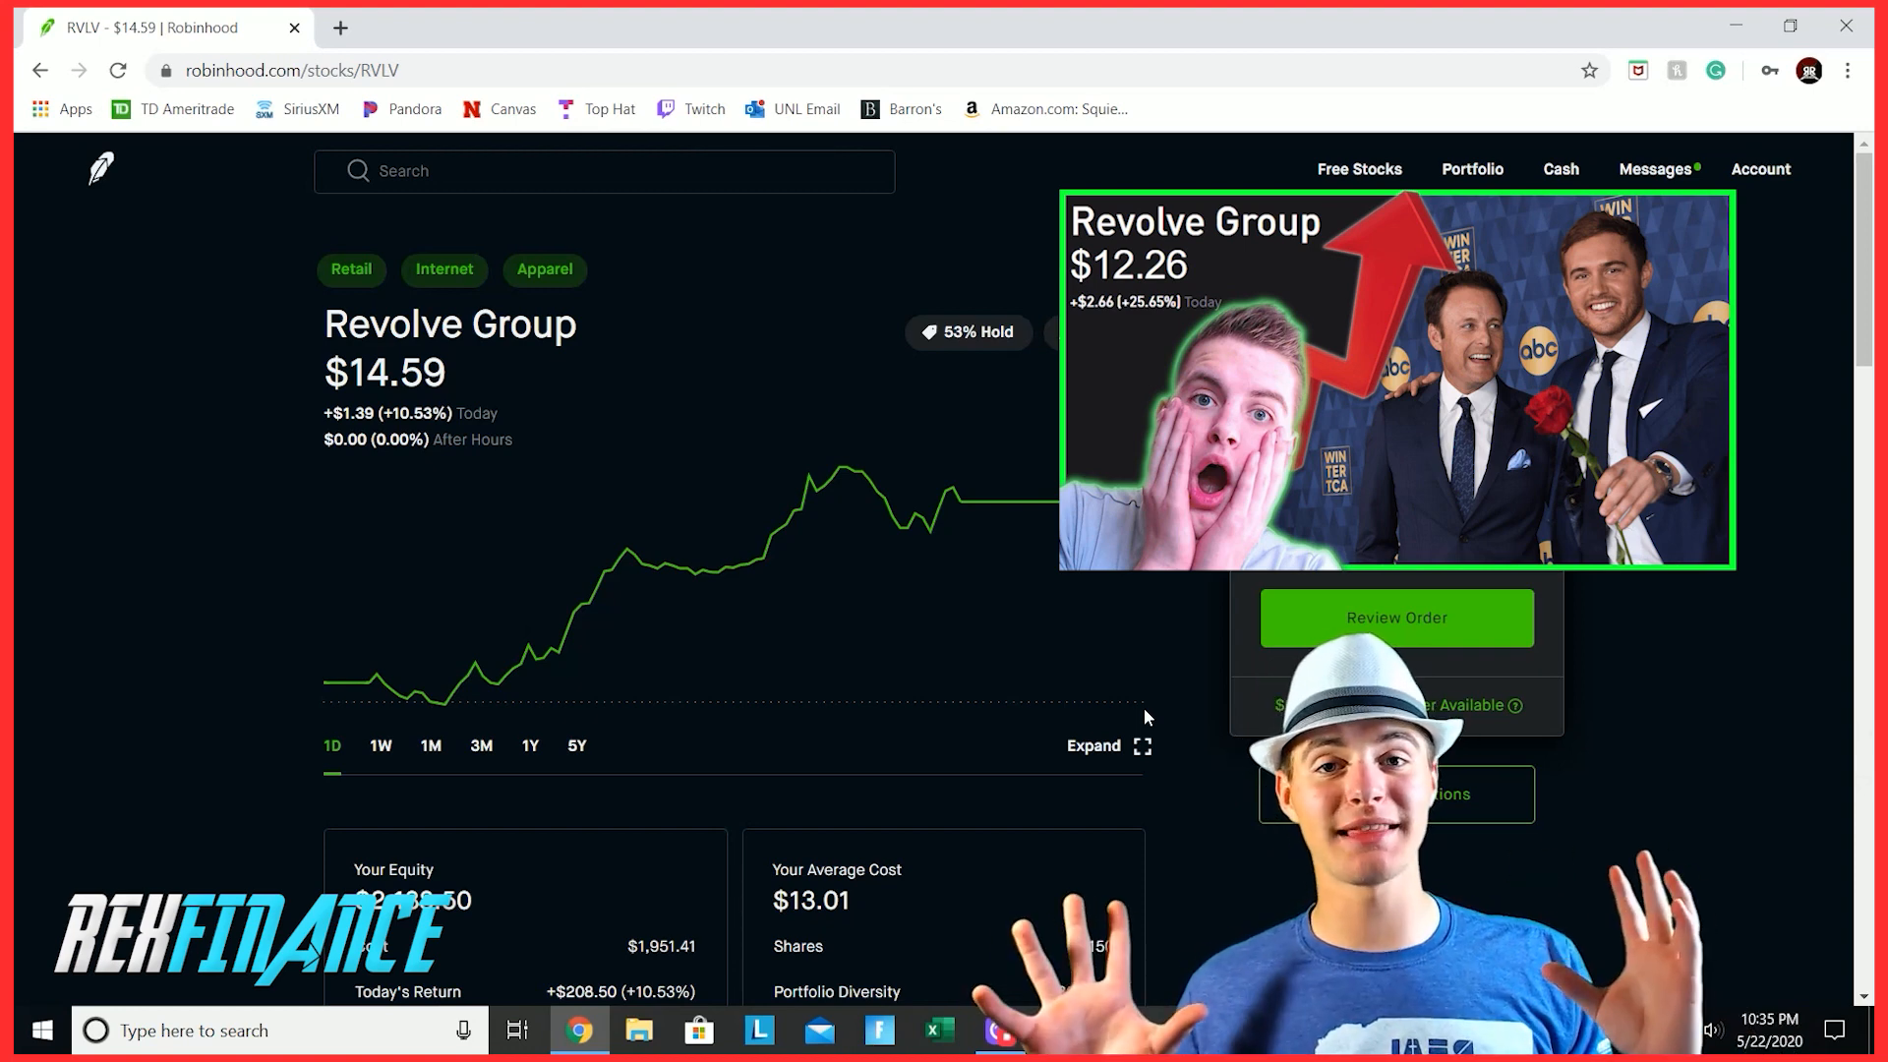
click(1443, 356)
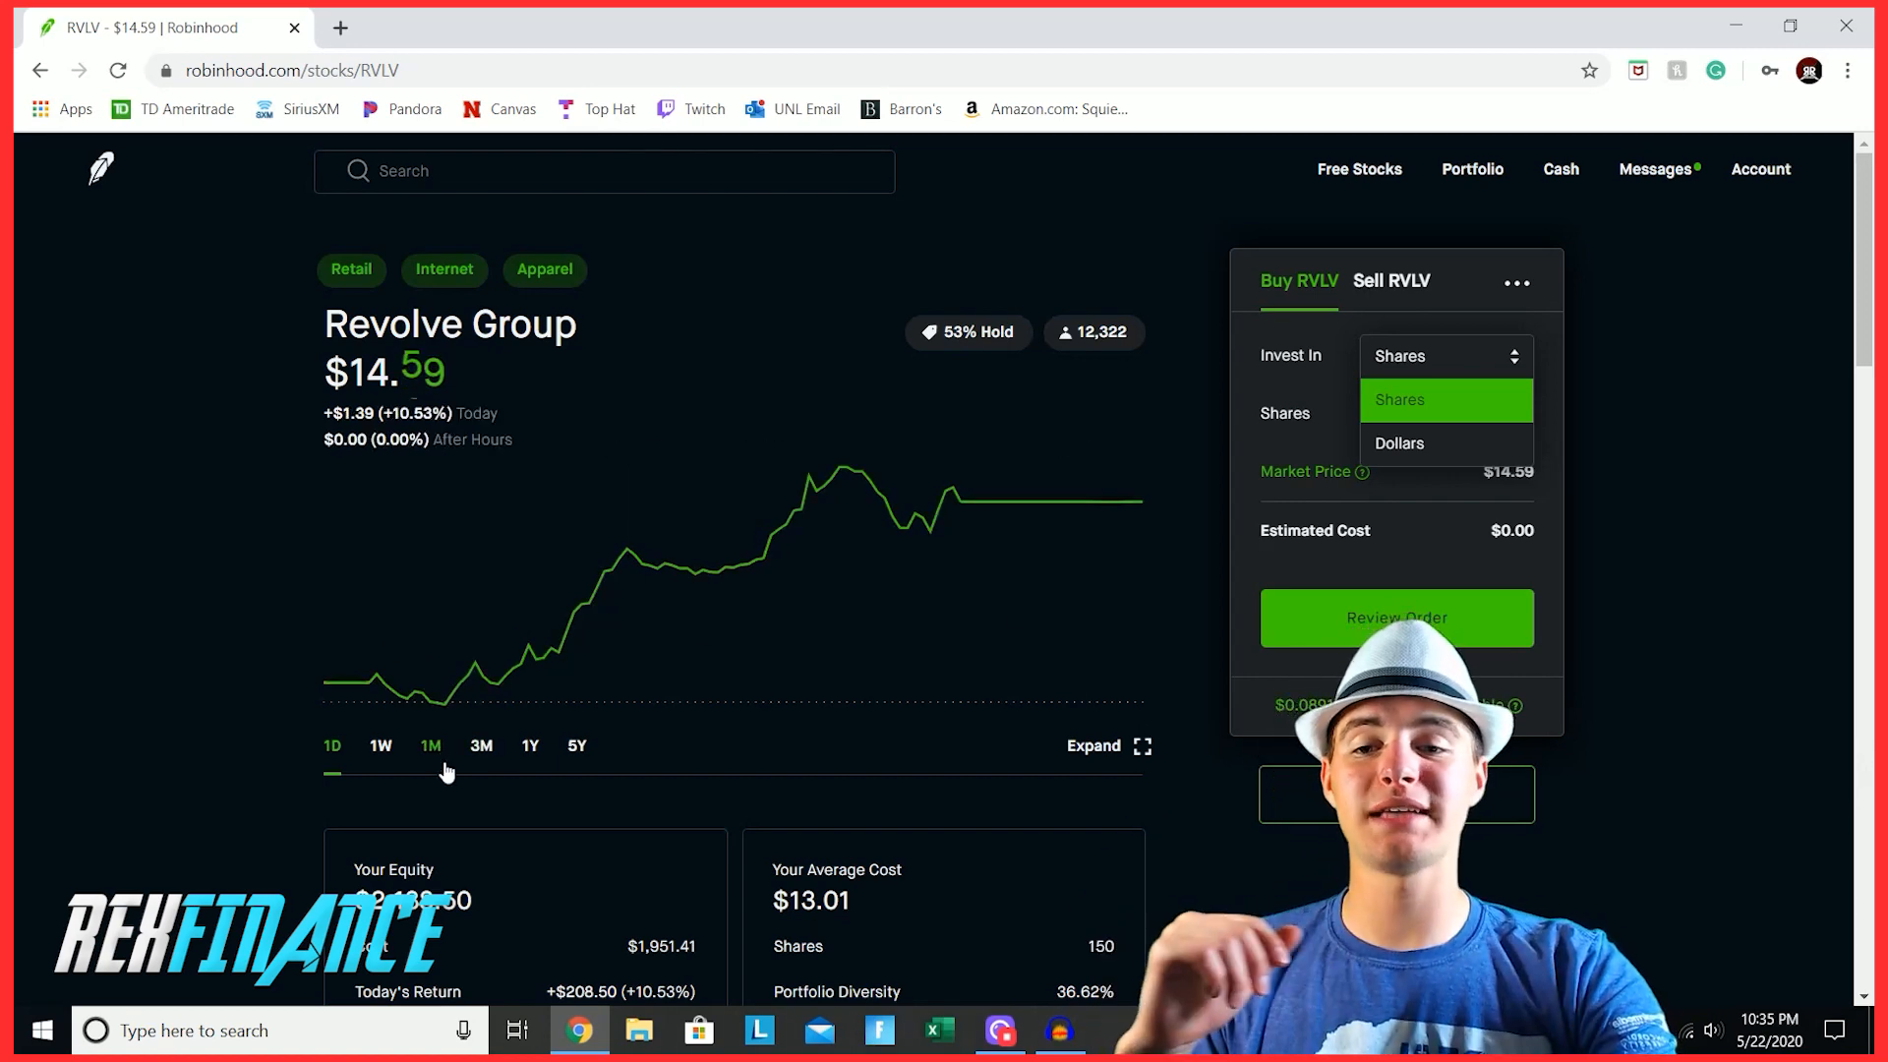
Step: Show RVLV's one-month chart (up 34.47%) and the equity and average-cost cards
click(431, 746)
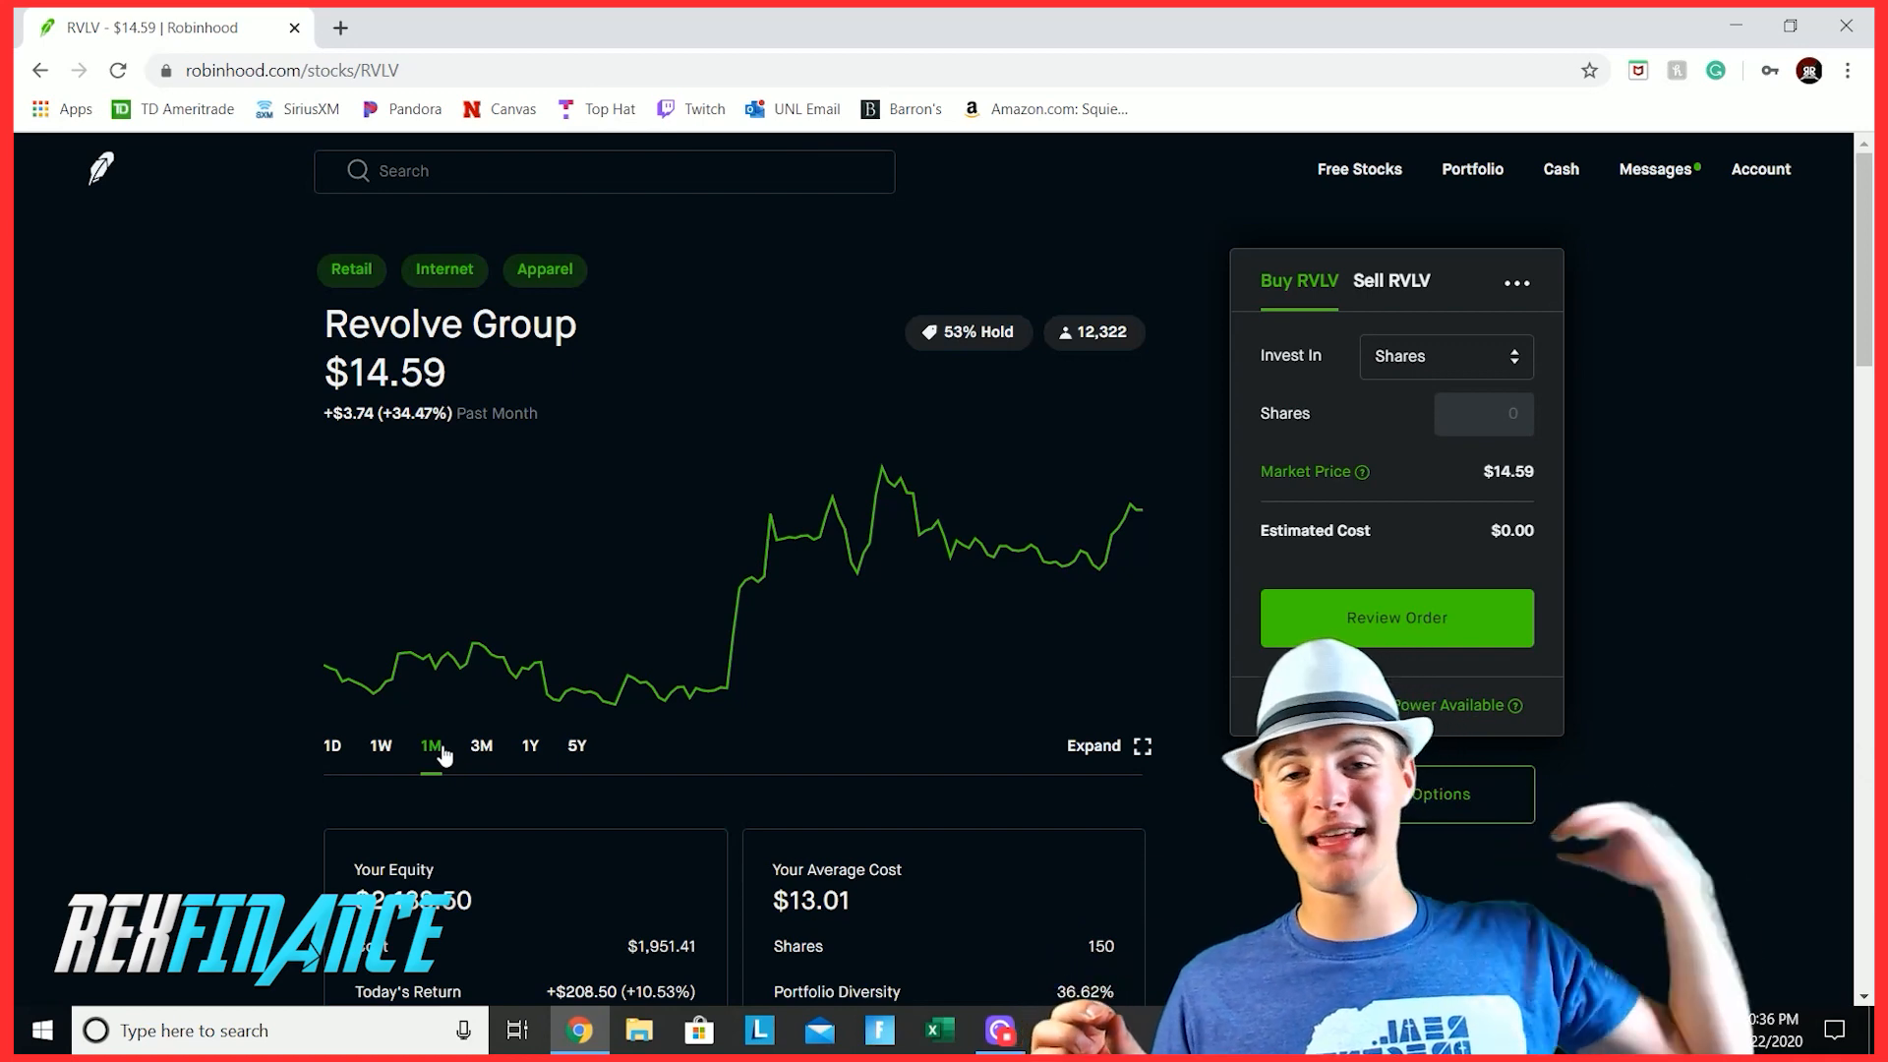
scroll(down, 3)
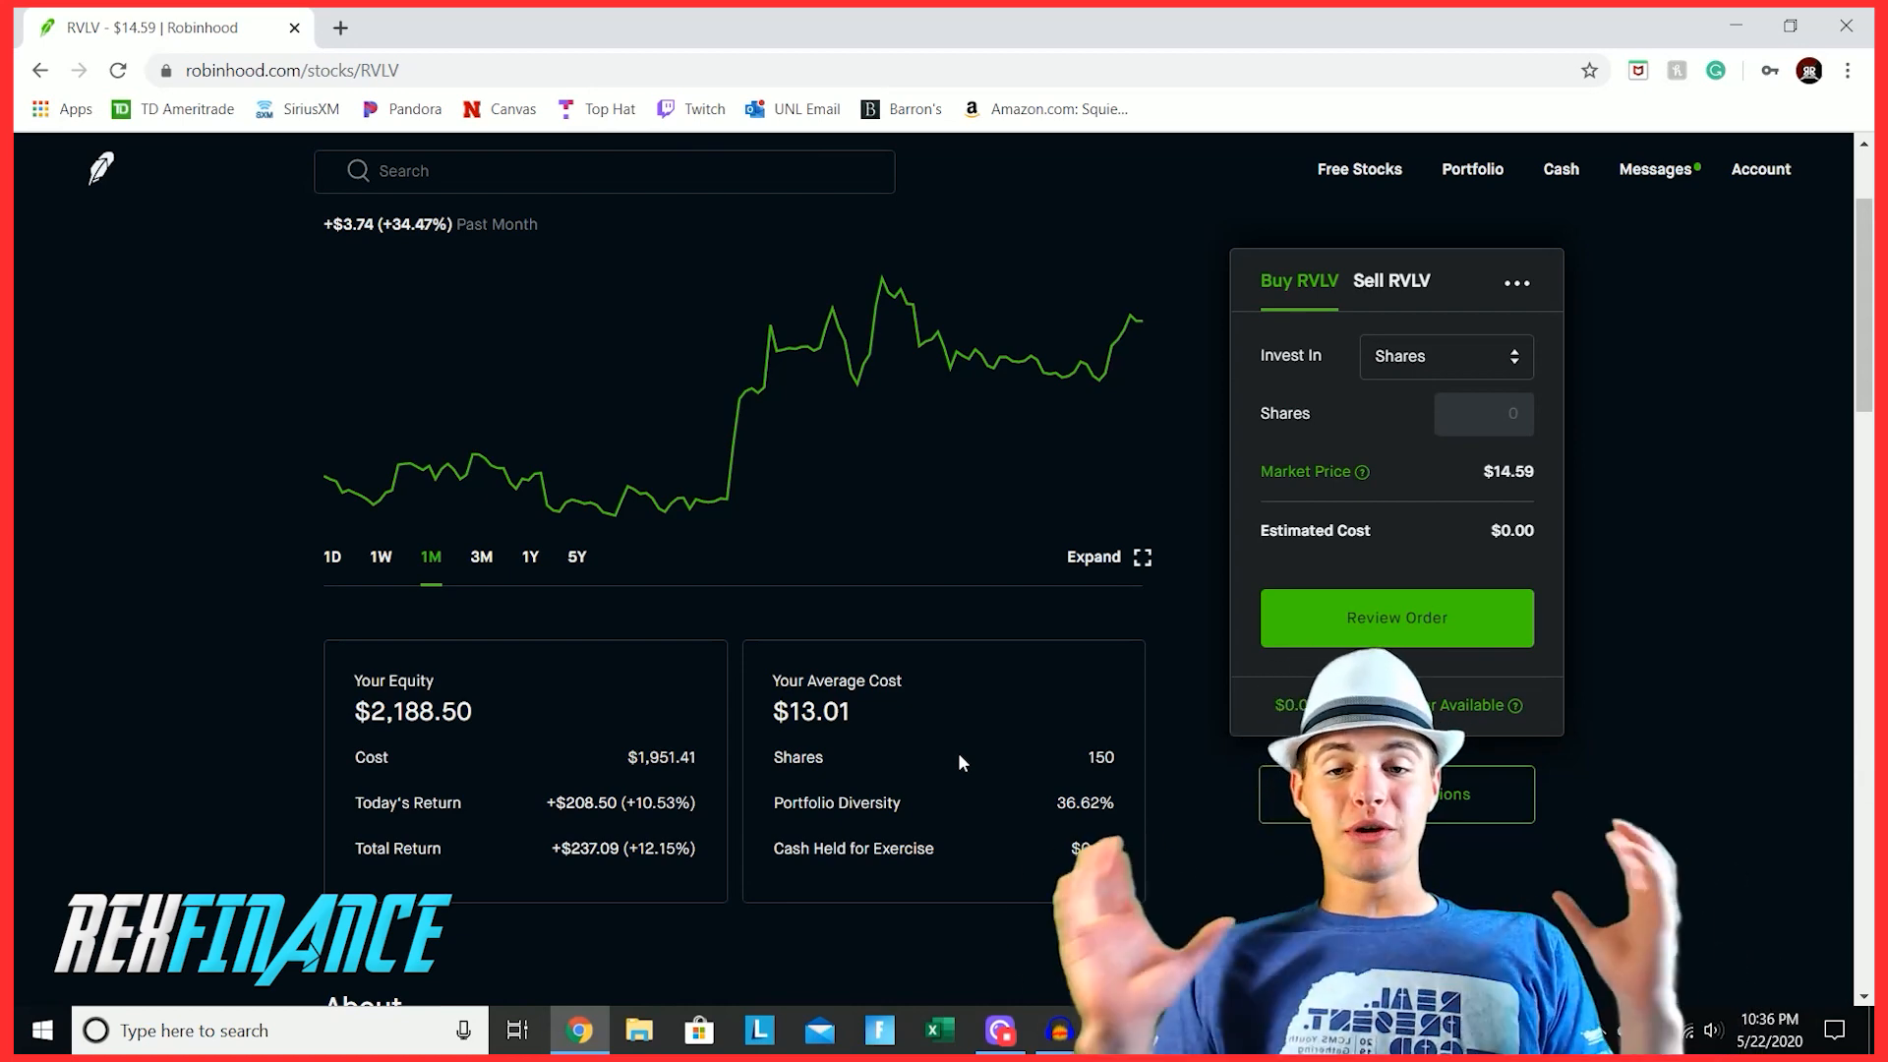
mouse_move(657, 875)
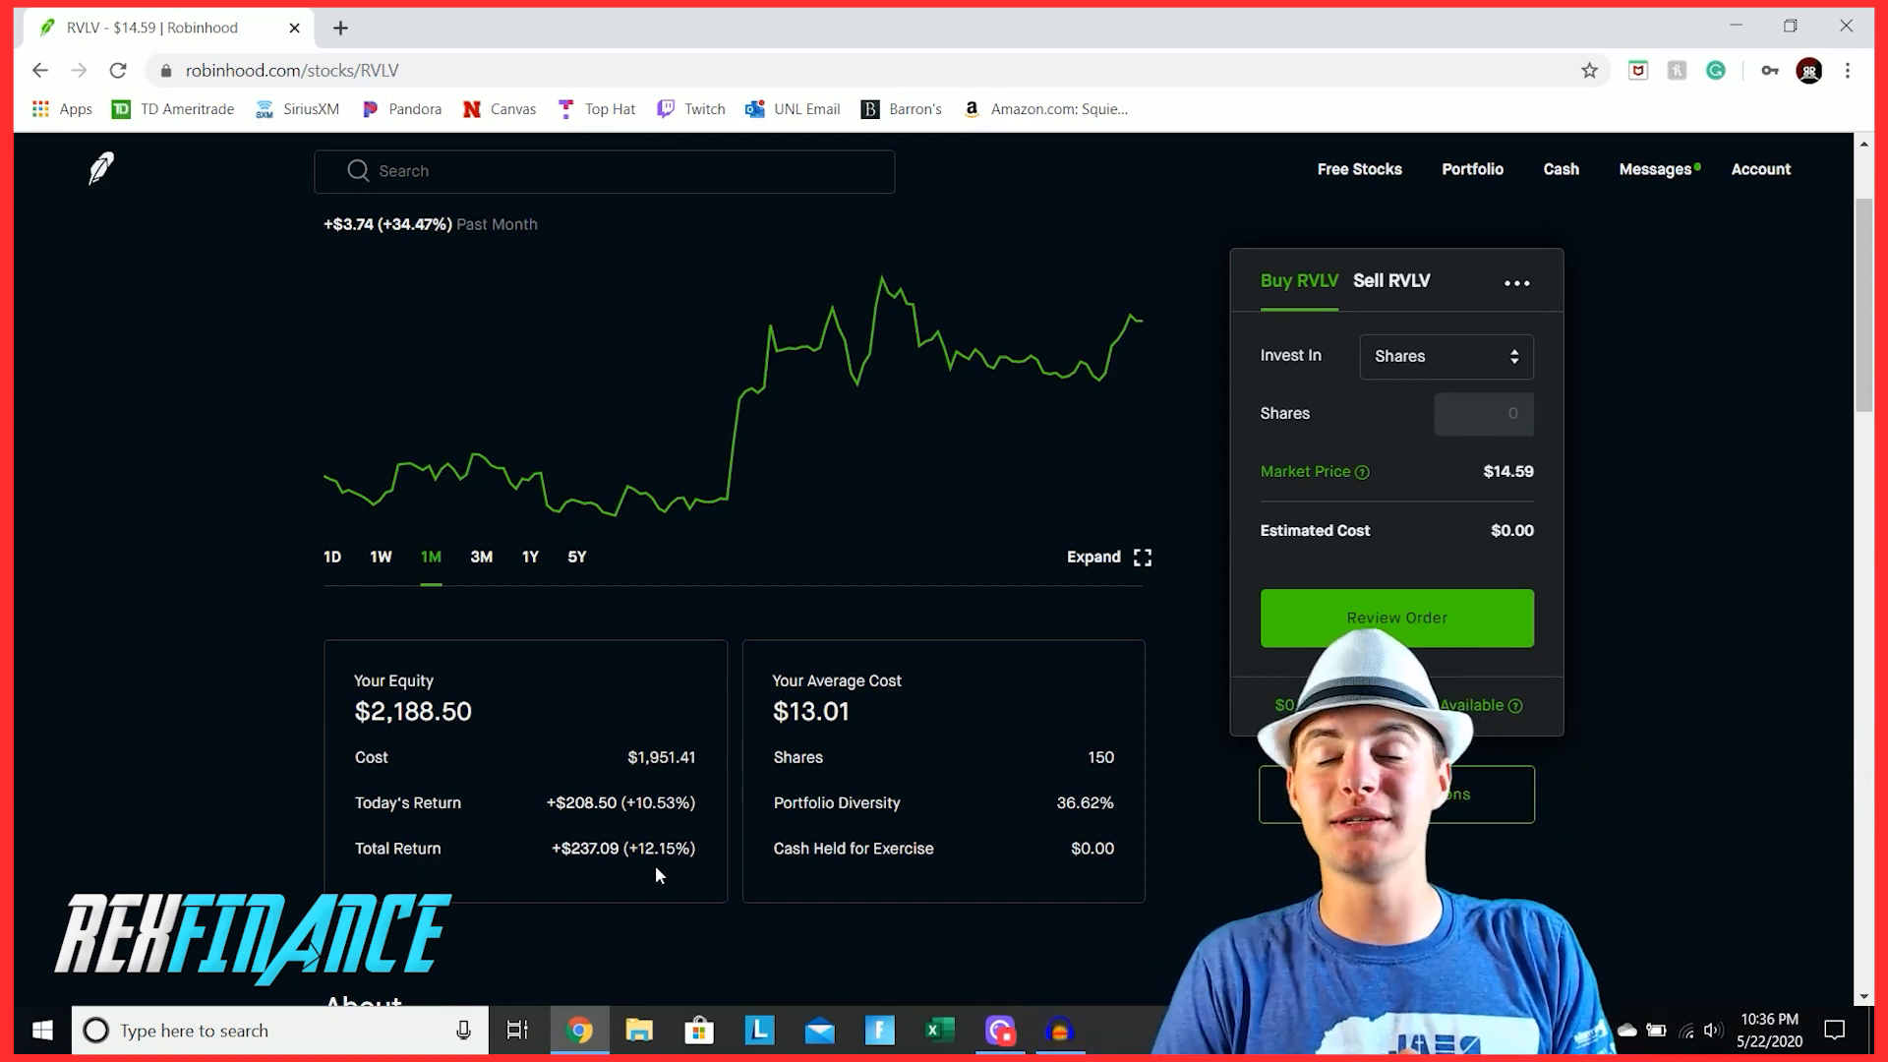
Step: Browse Revolve.com's Accessories – Protective Face Masks listing of 37 items
click(340, 26)
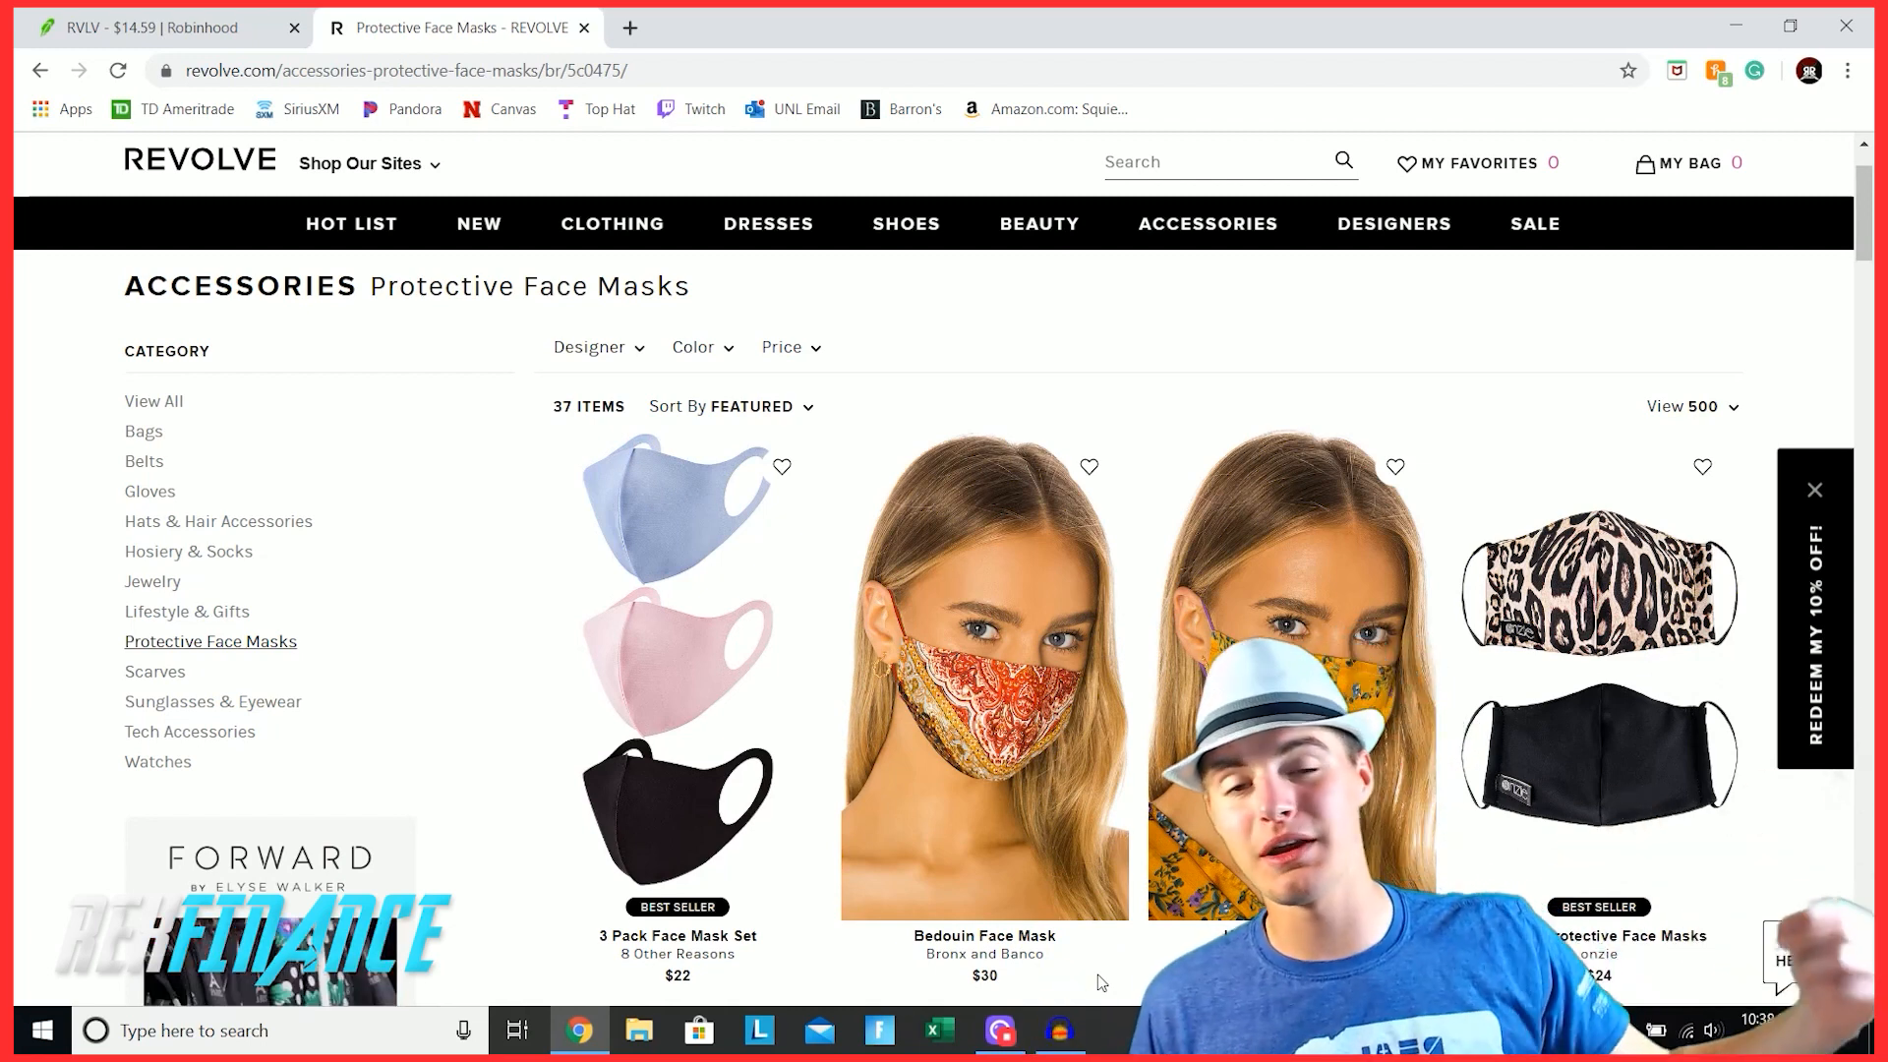
Step: Close the Revolve store tab and scroll the RVLV page down to its About description
click(163, 25)
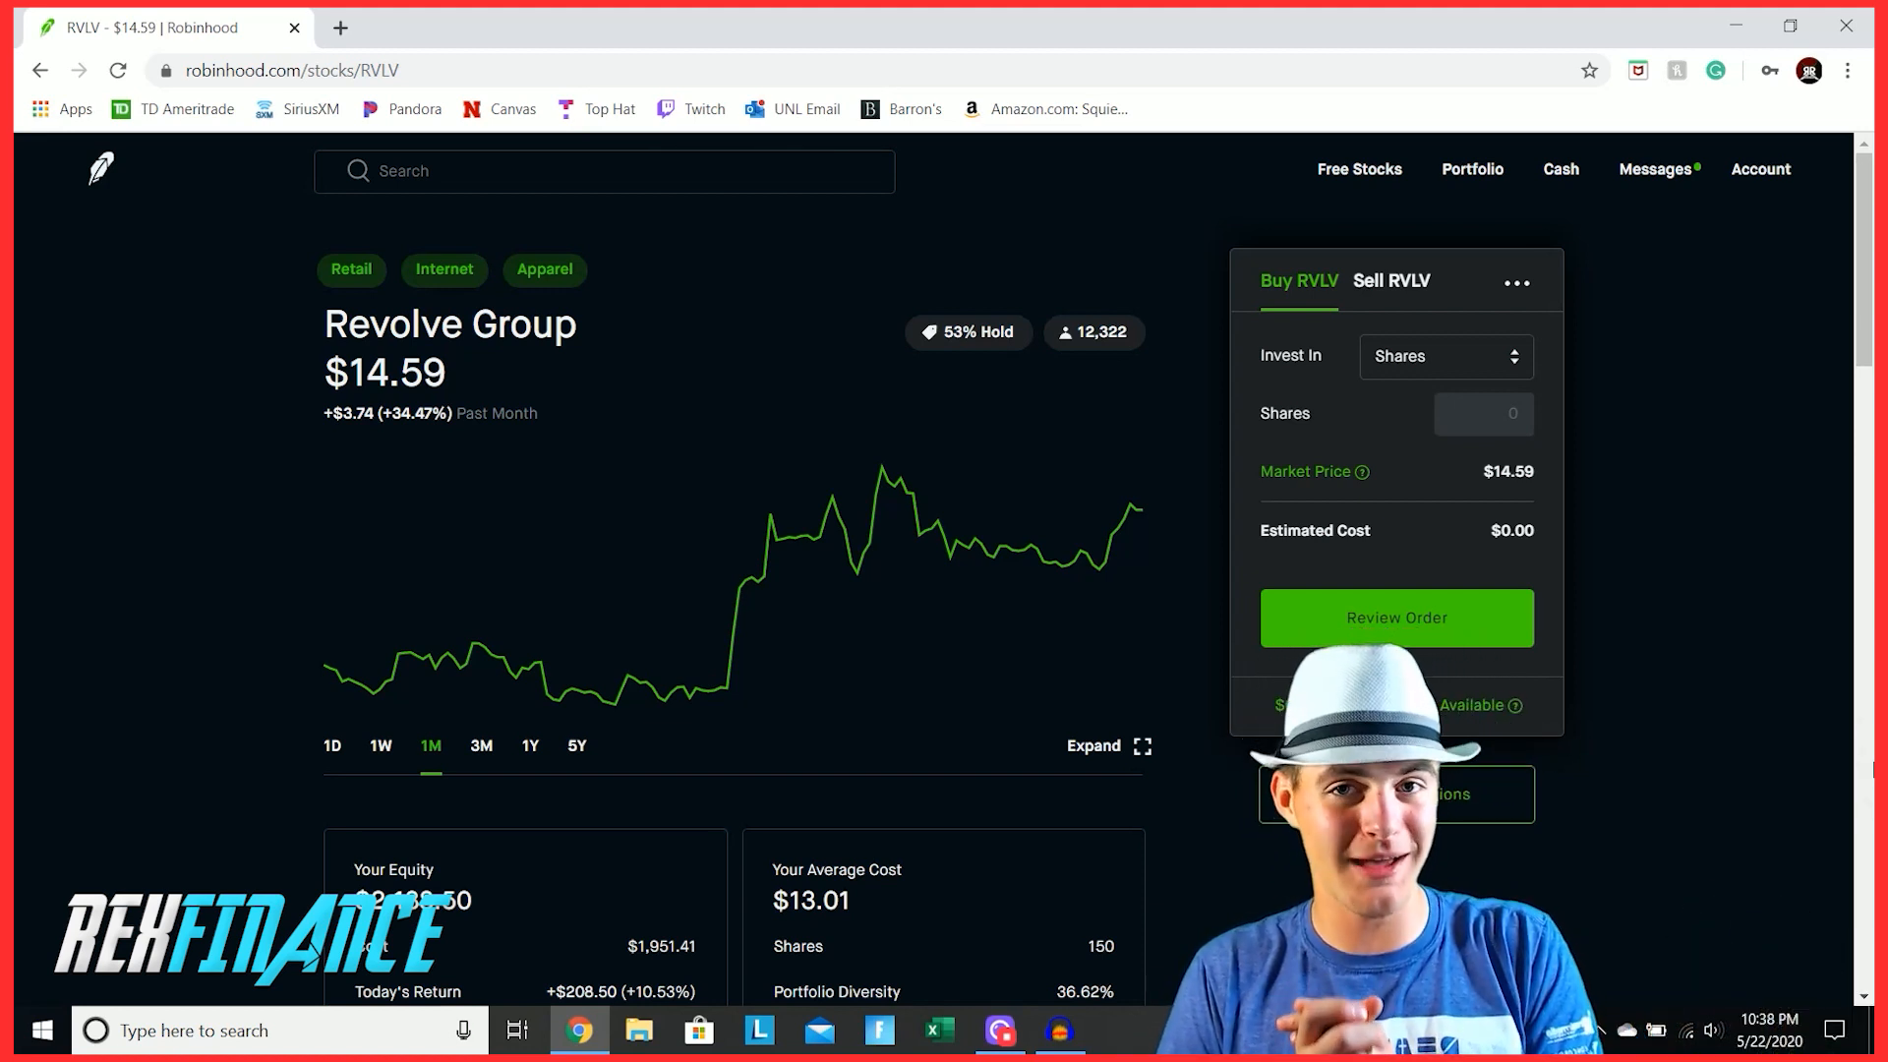
scroll(down, 3)
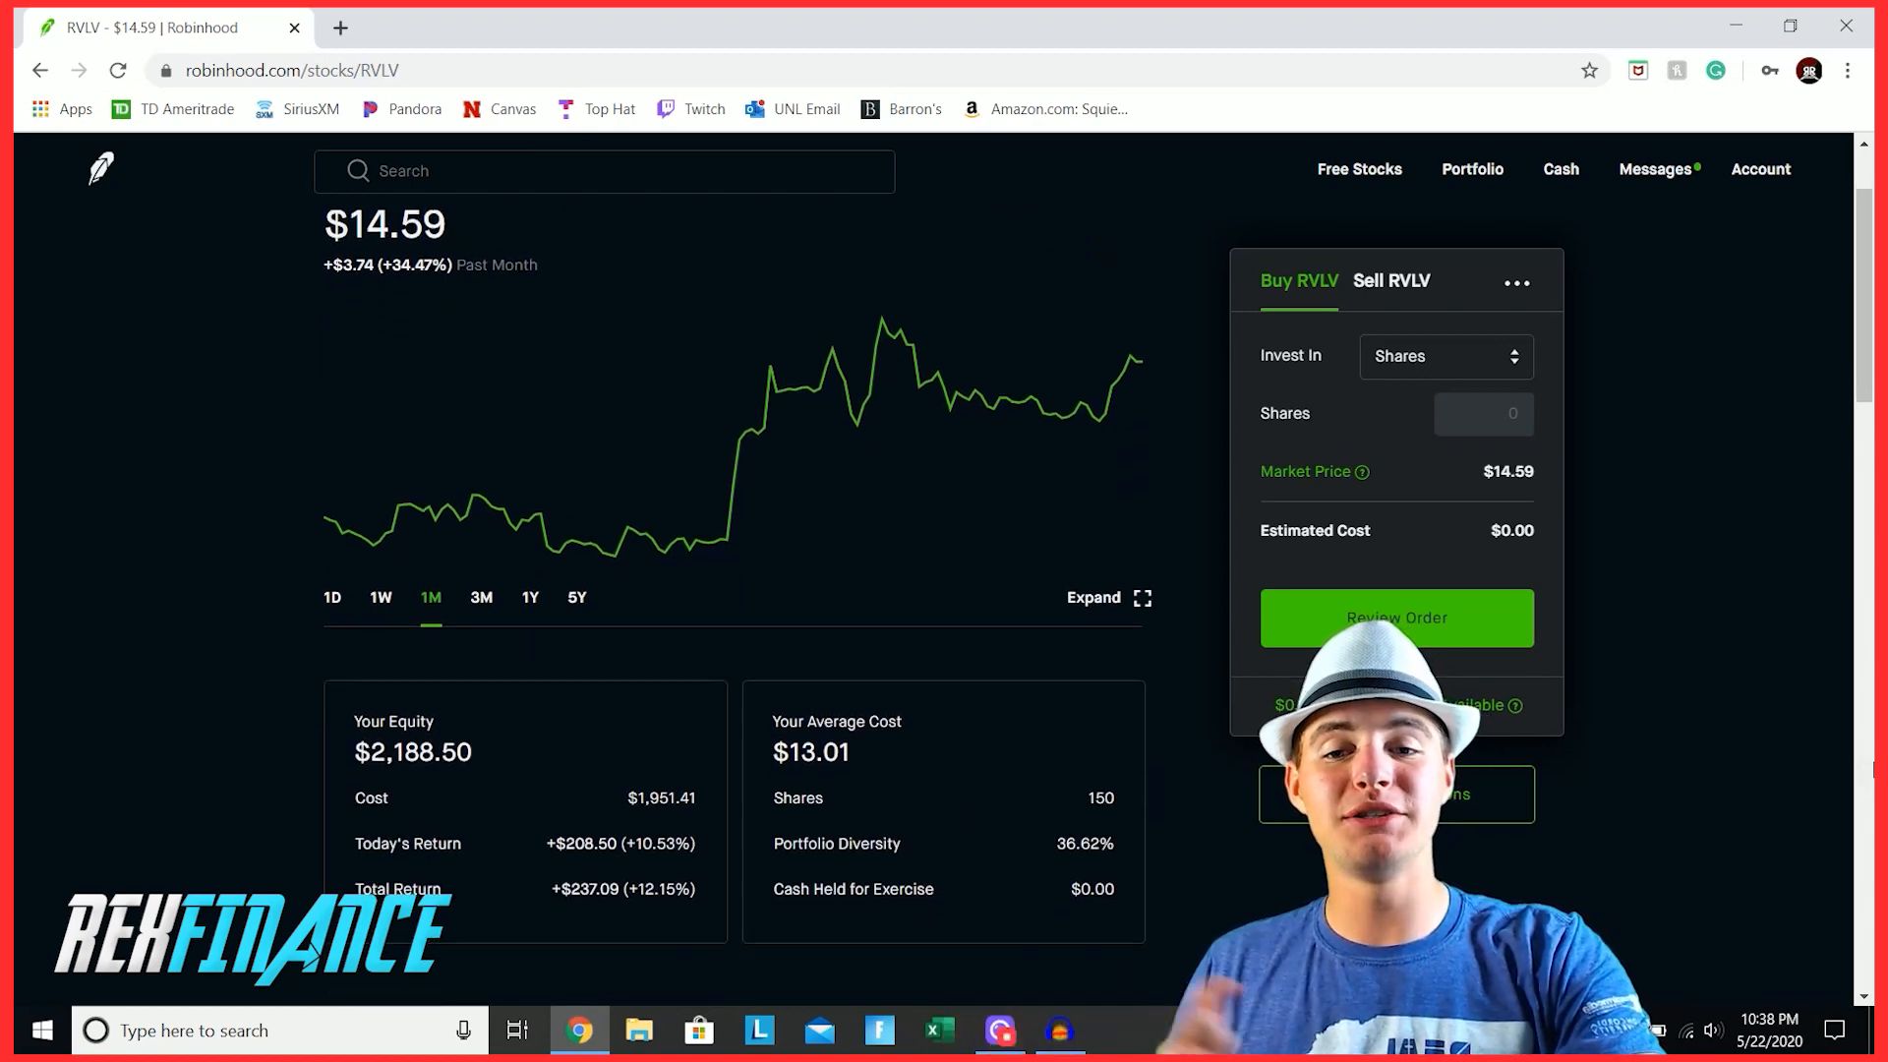
scroll(down, 3)
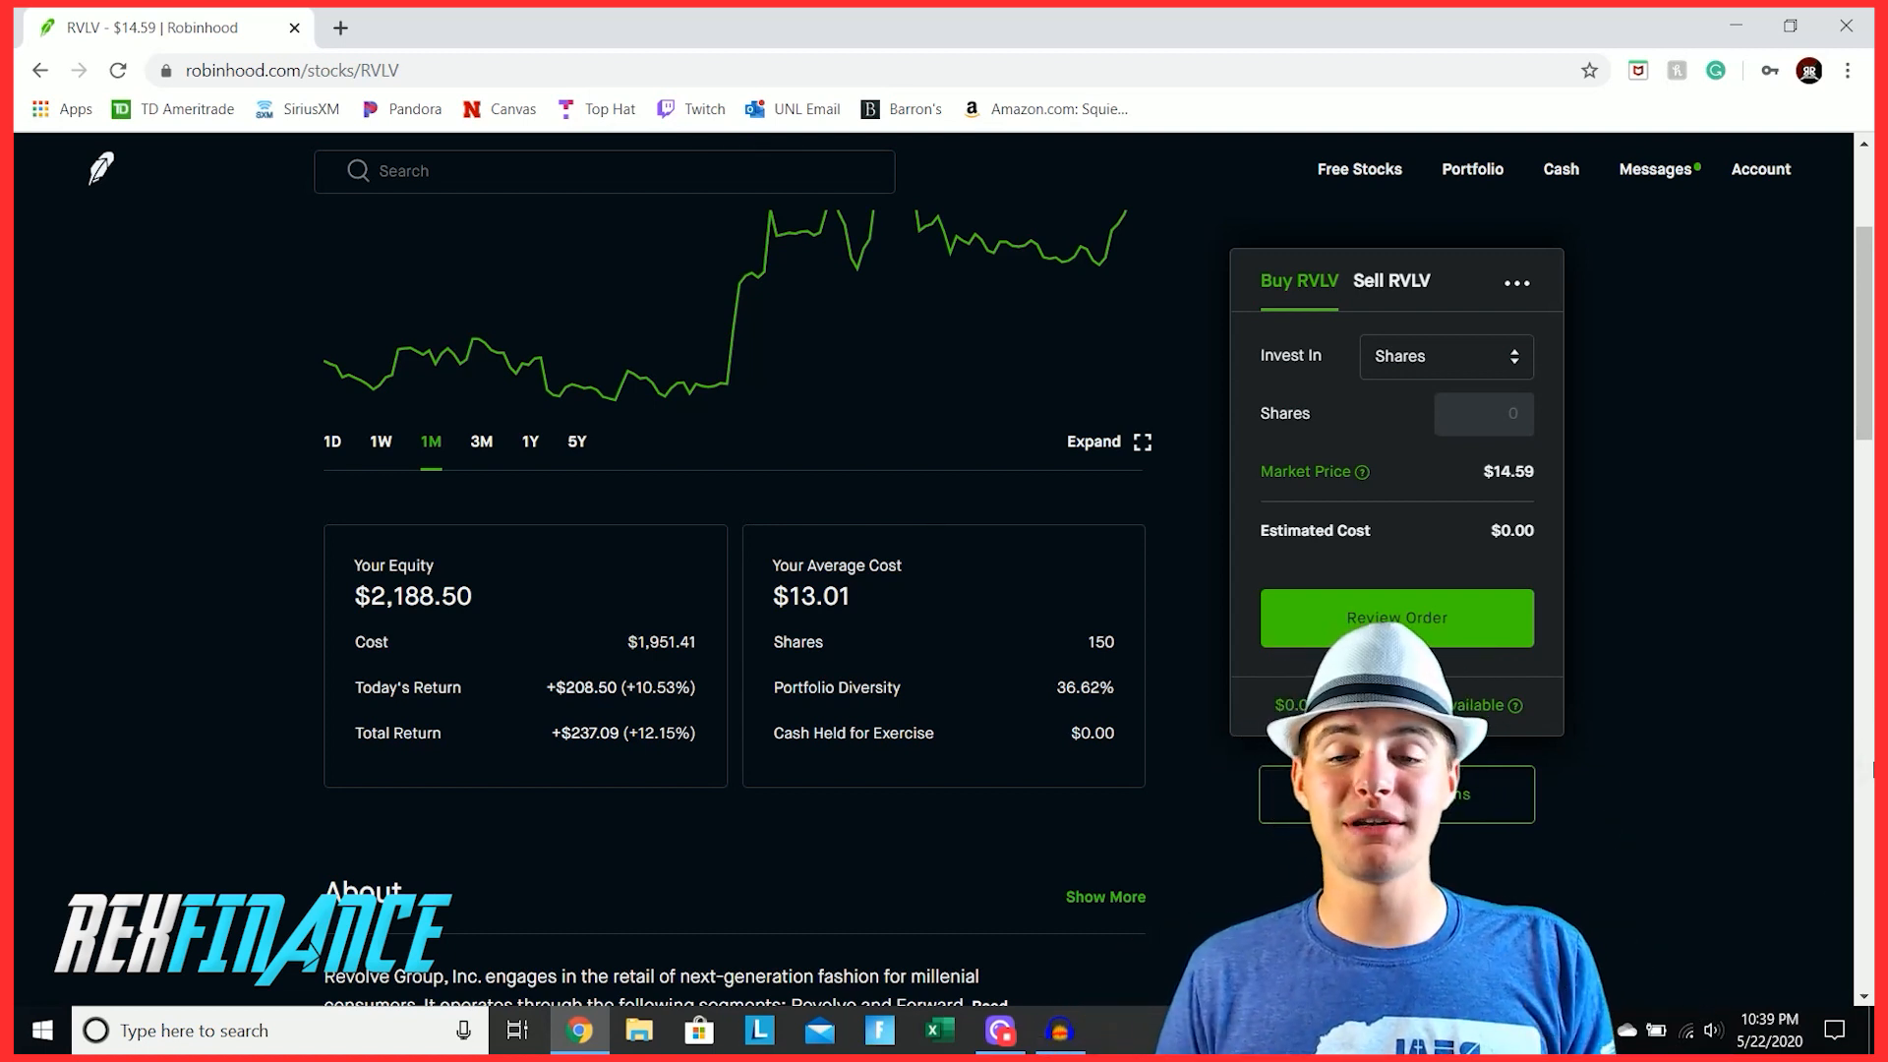
scroll(up, 3)
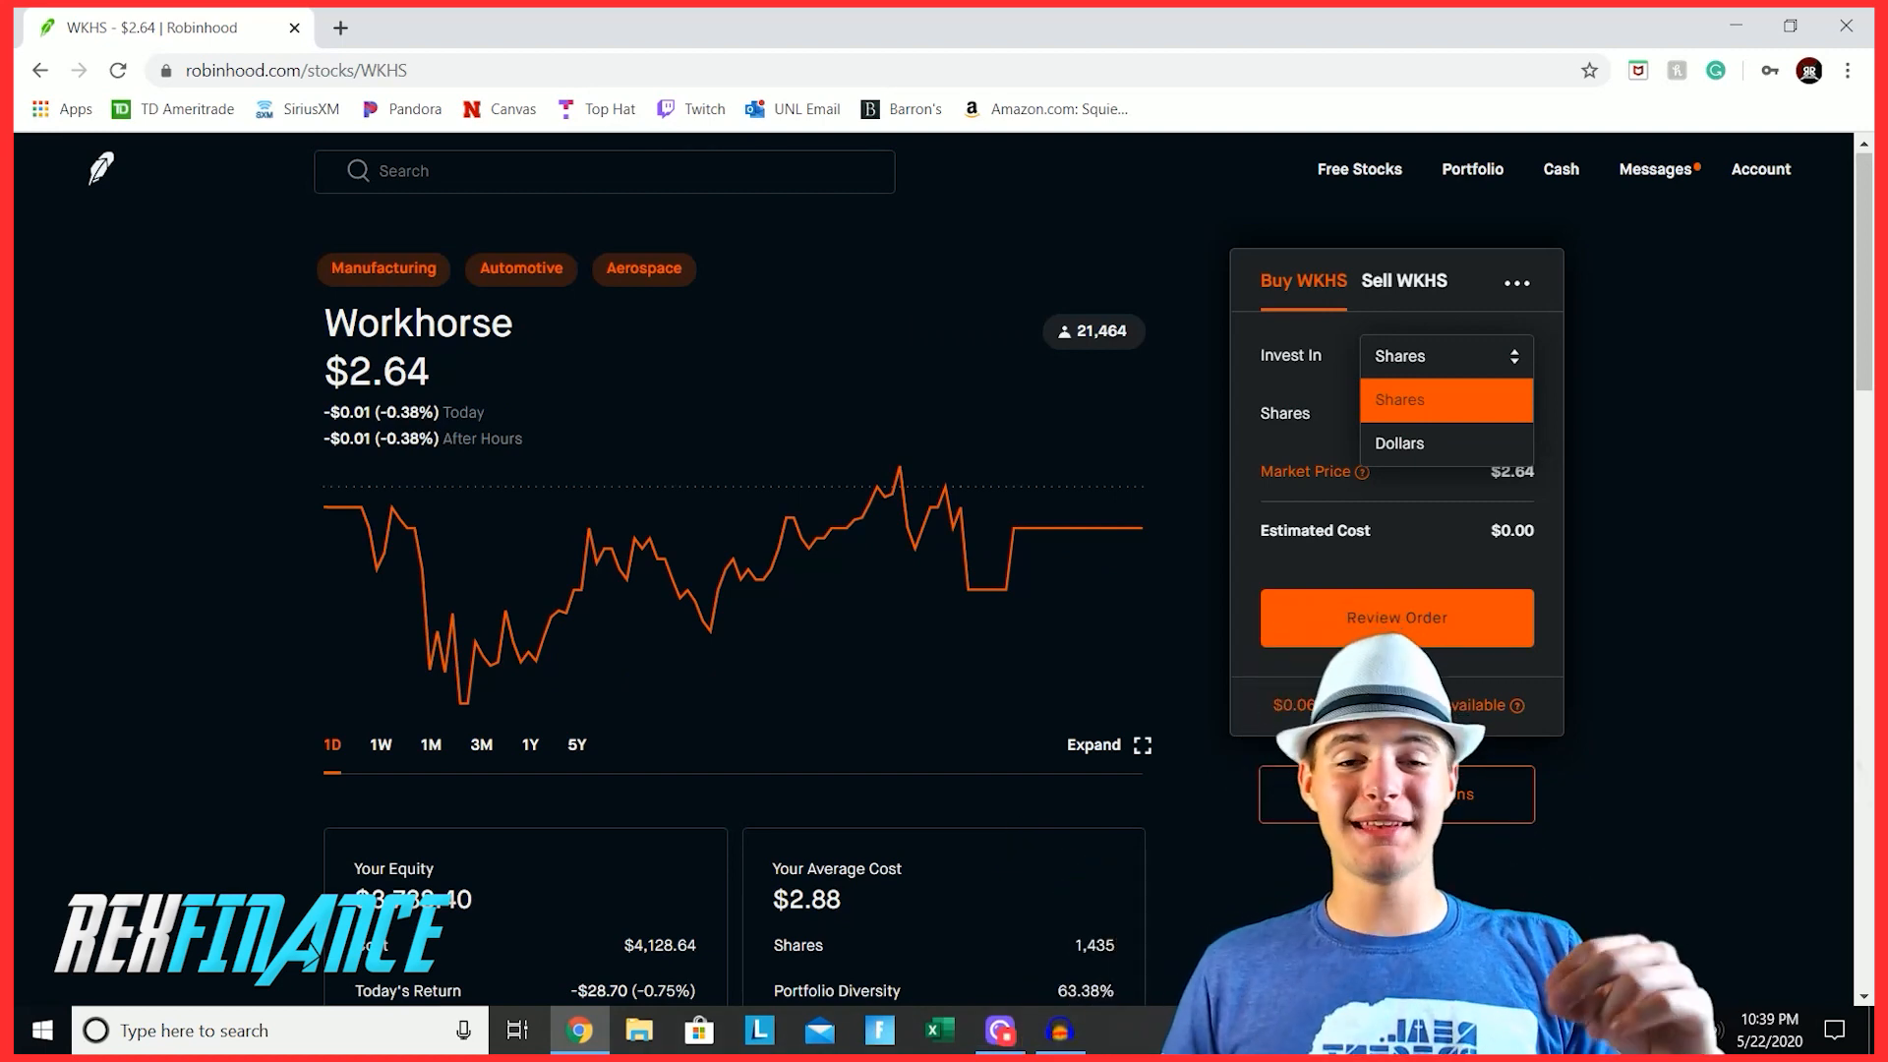
Step: Keep Workhorse set to shares and show its five-year chart, down 55.25%
click(1398, 399)
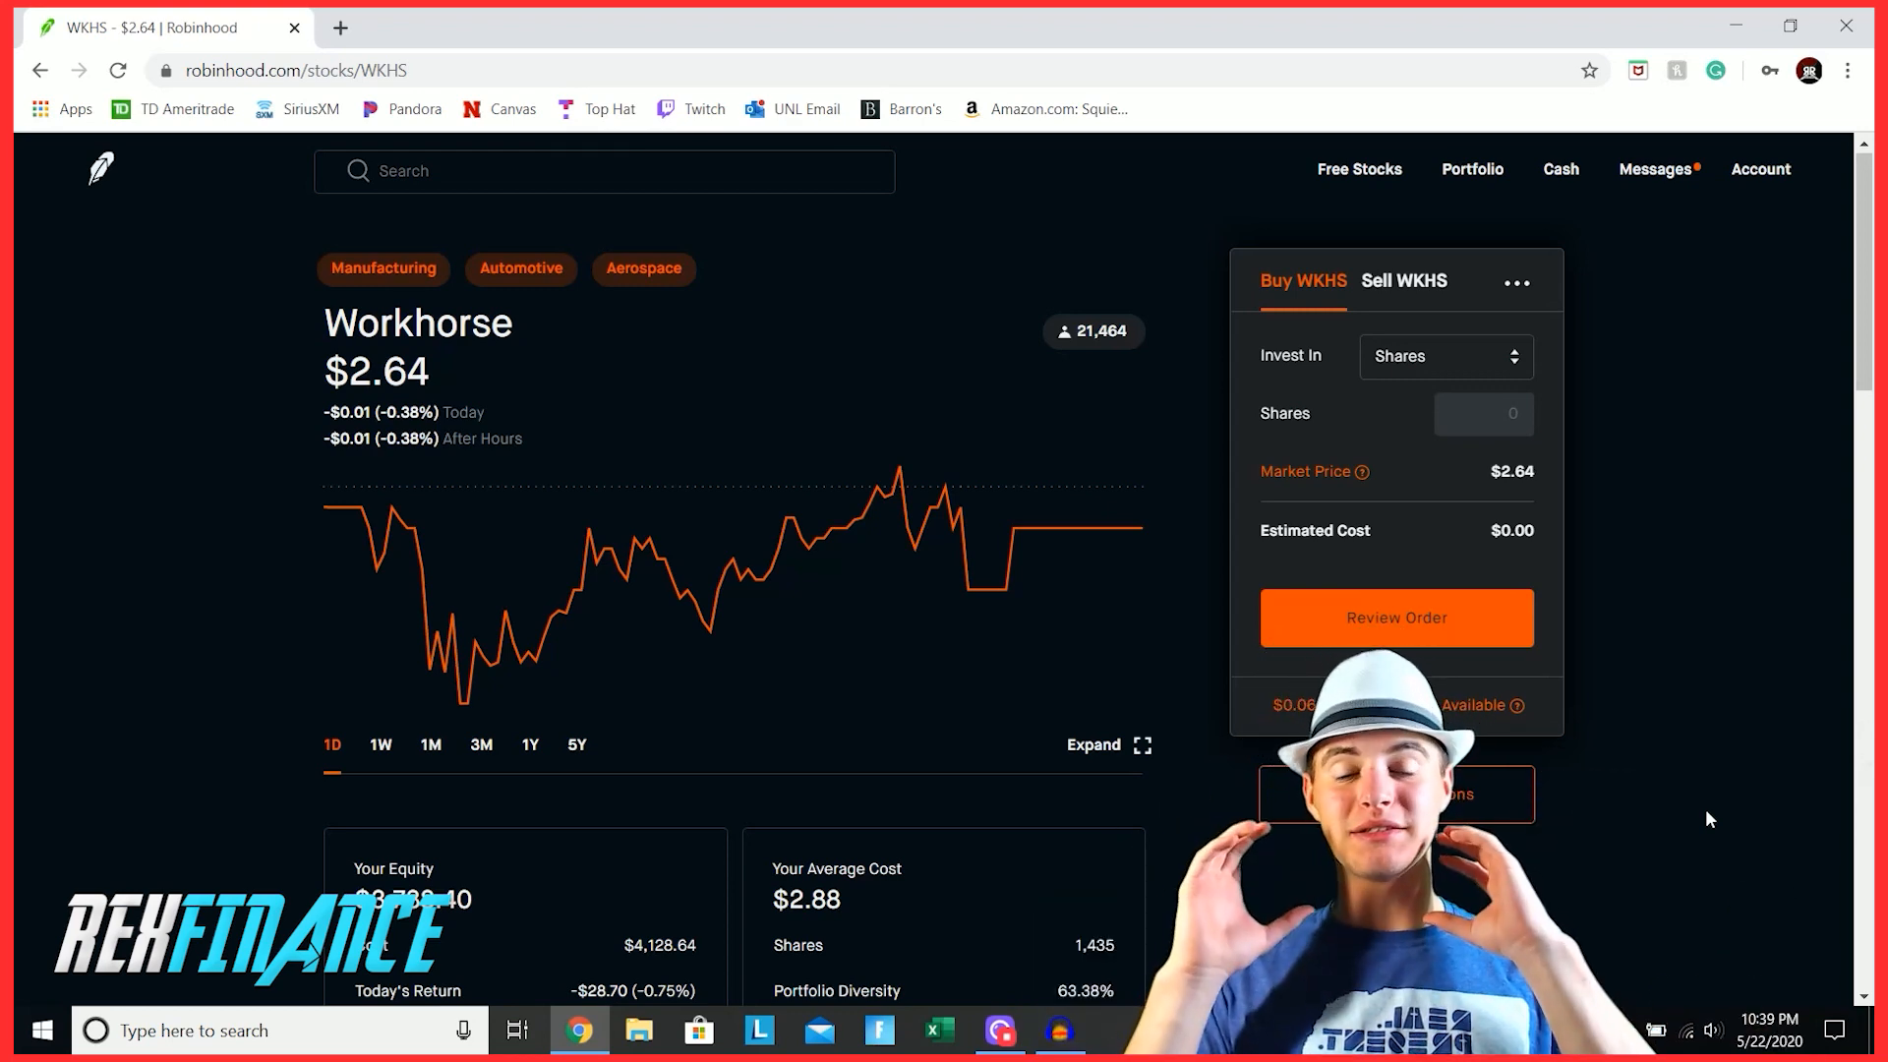
click(576, 743)
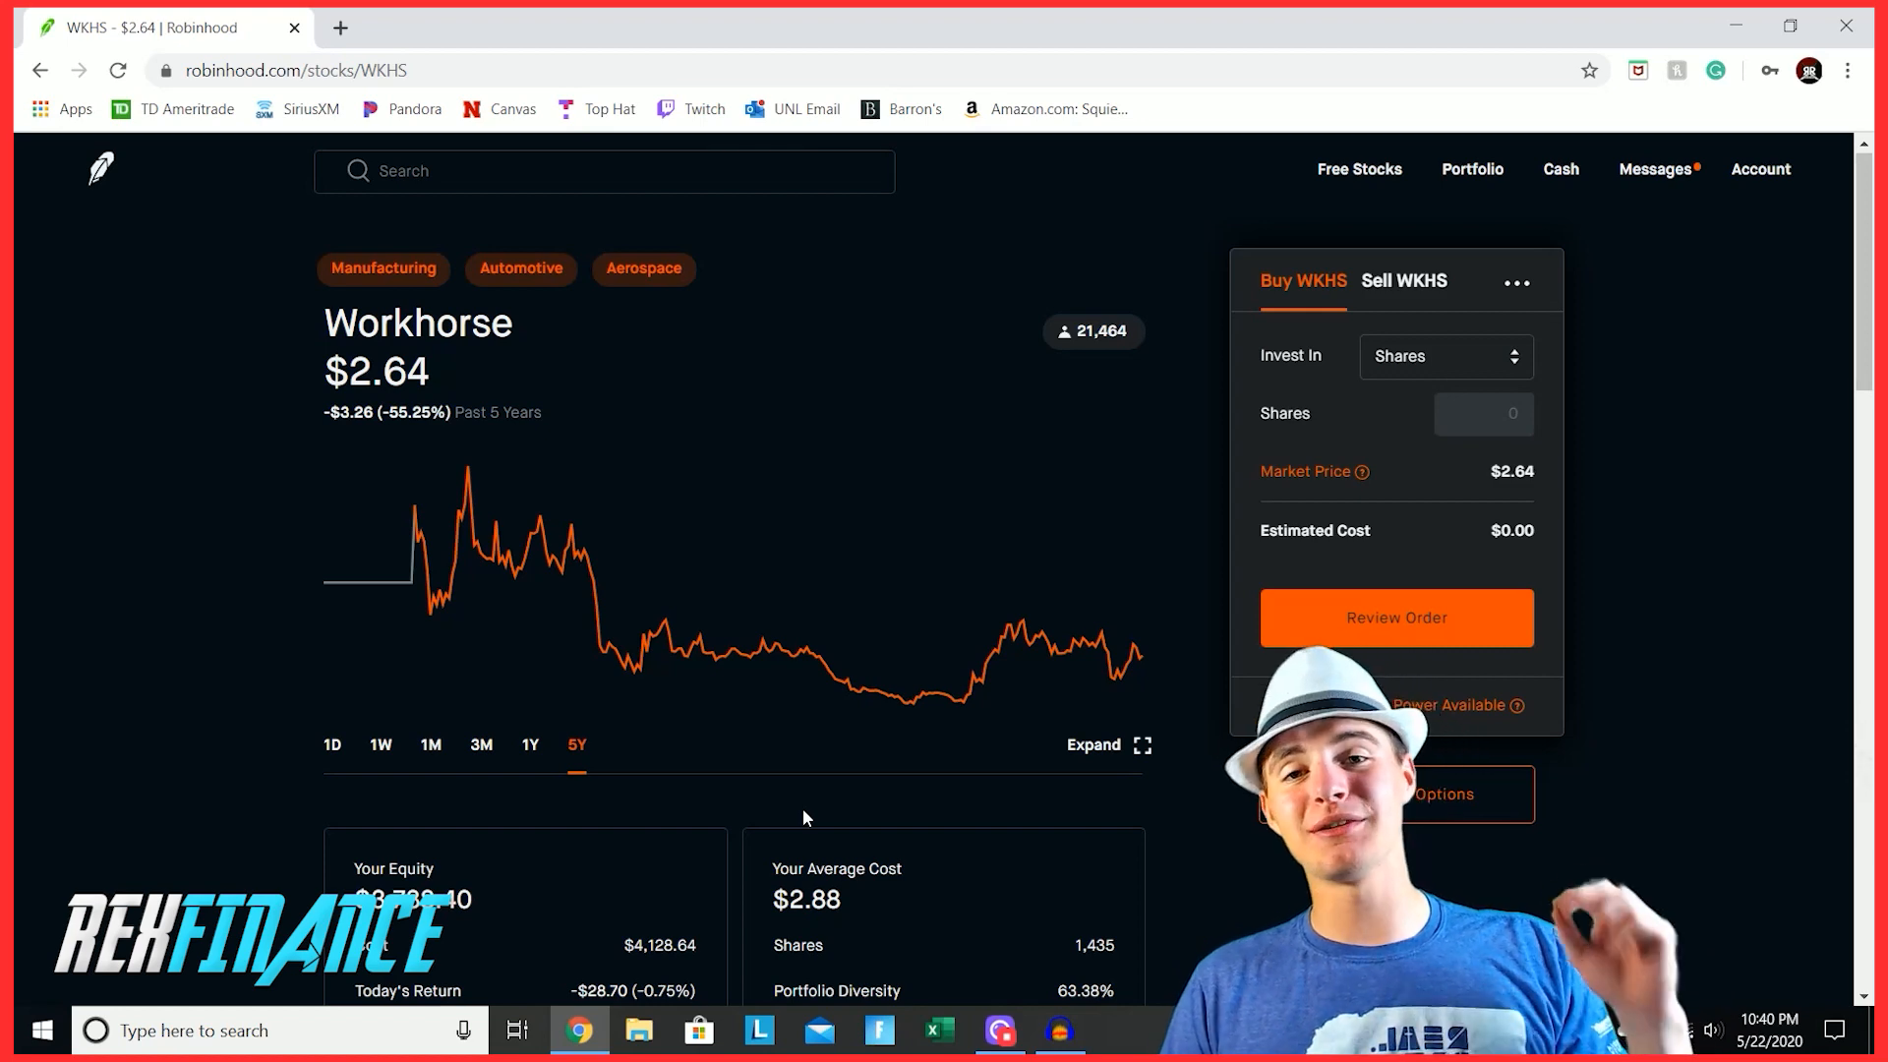
scroll(down, 3)
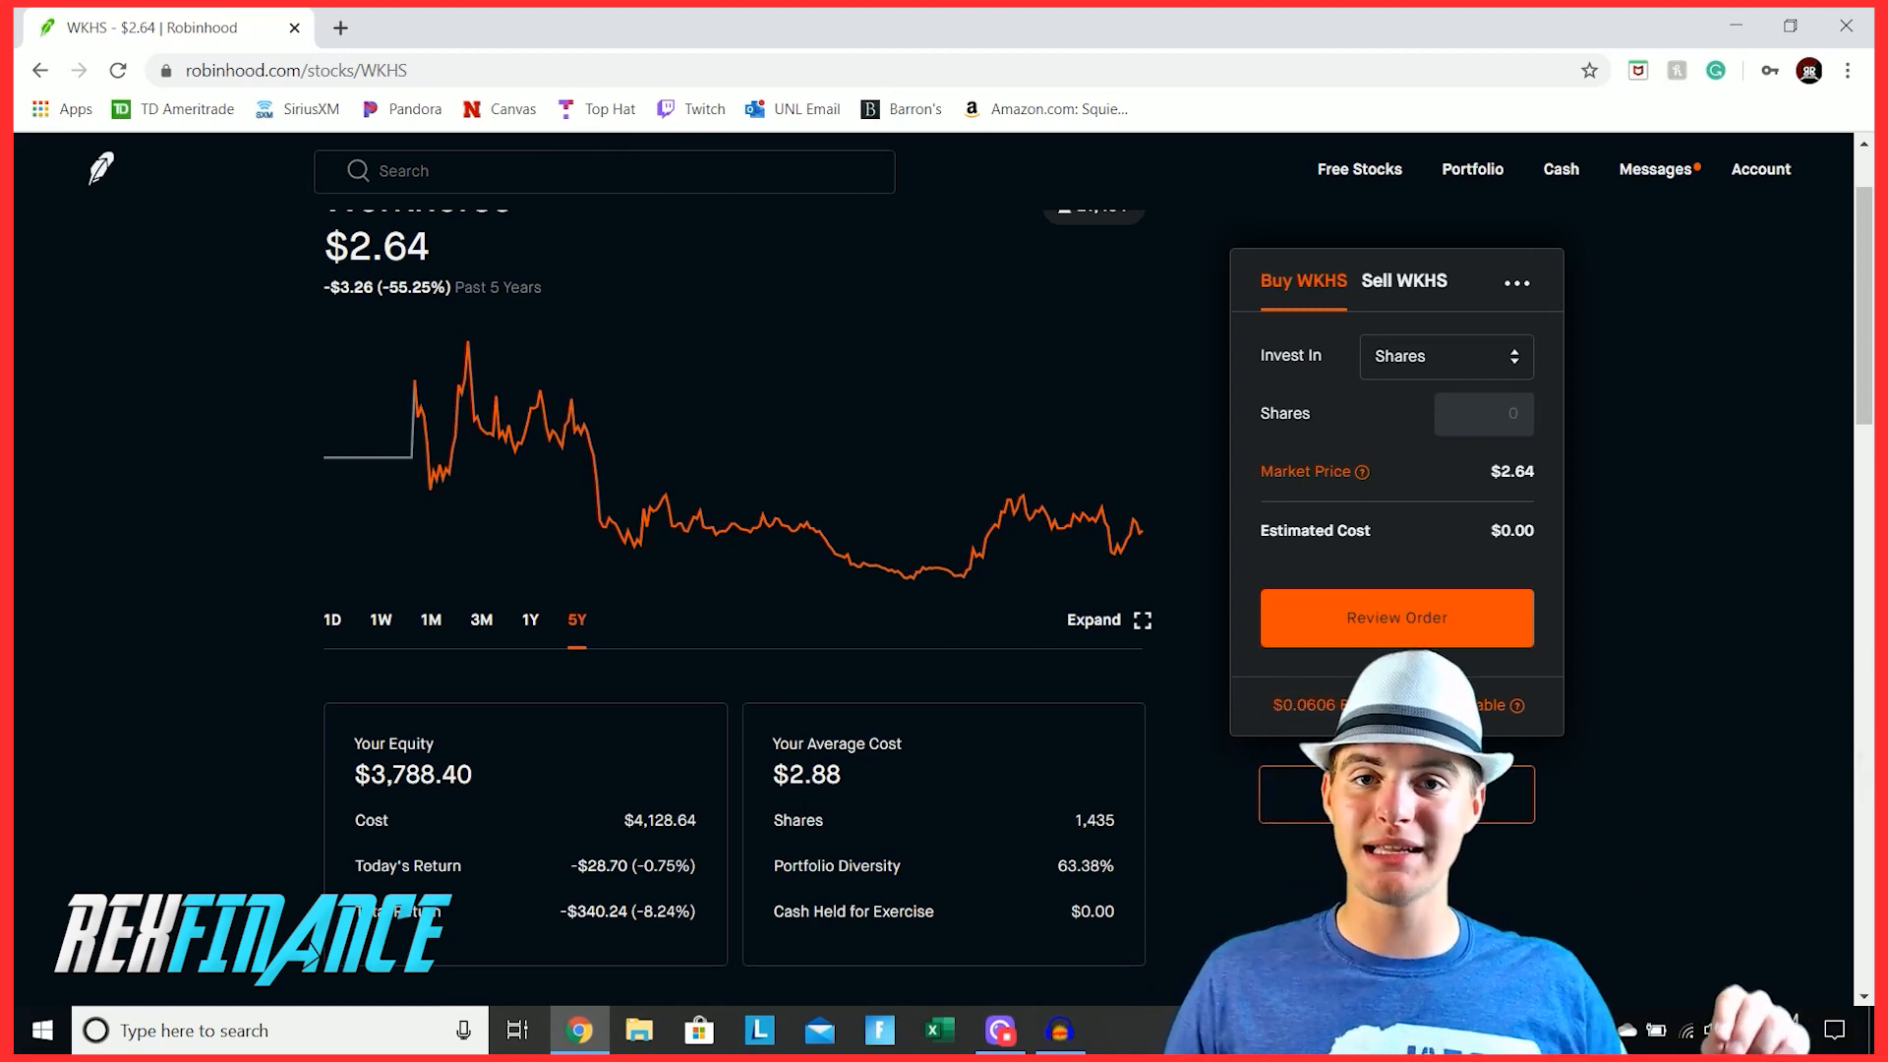
Step: Return to the portfolio home showing the $5,271.88 value with RVLV and WKHS holdings
click(1470, 169)
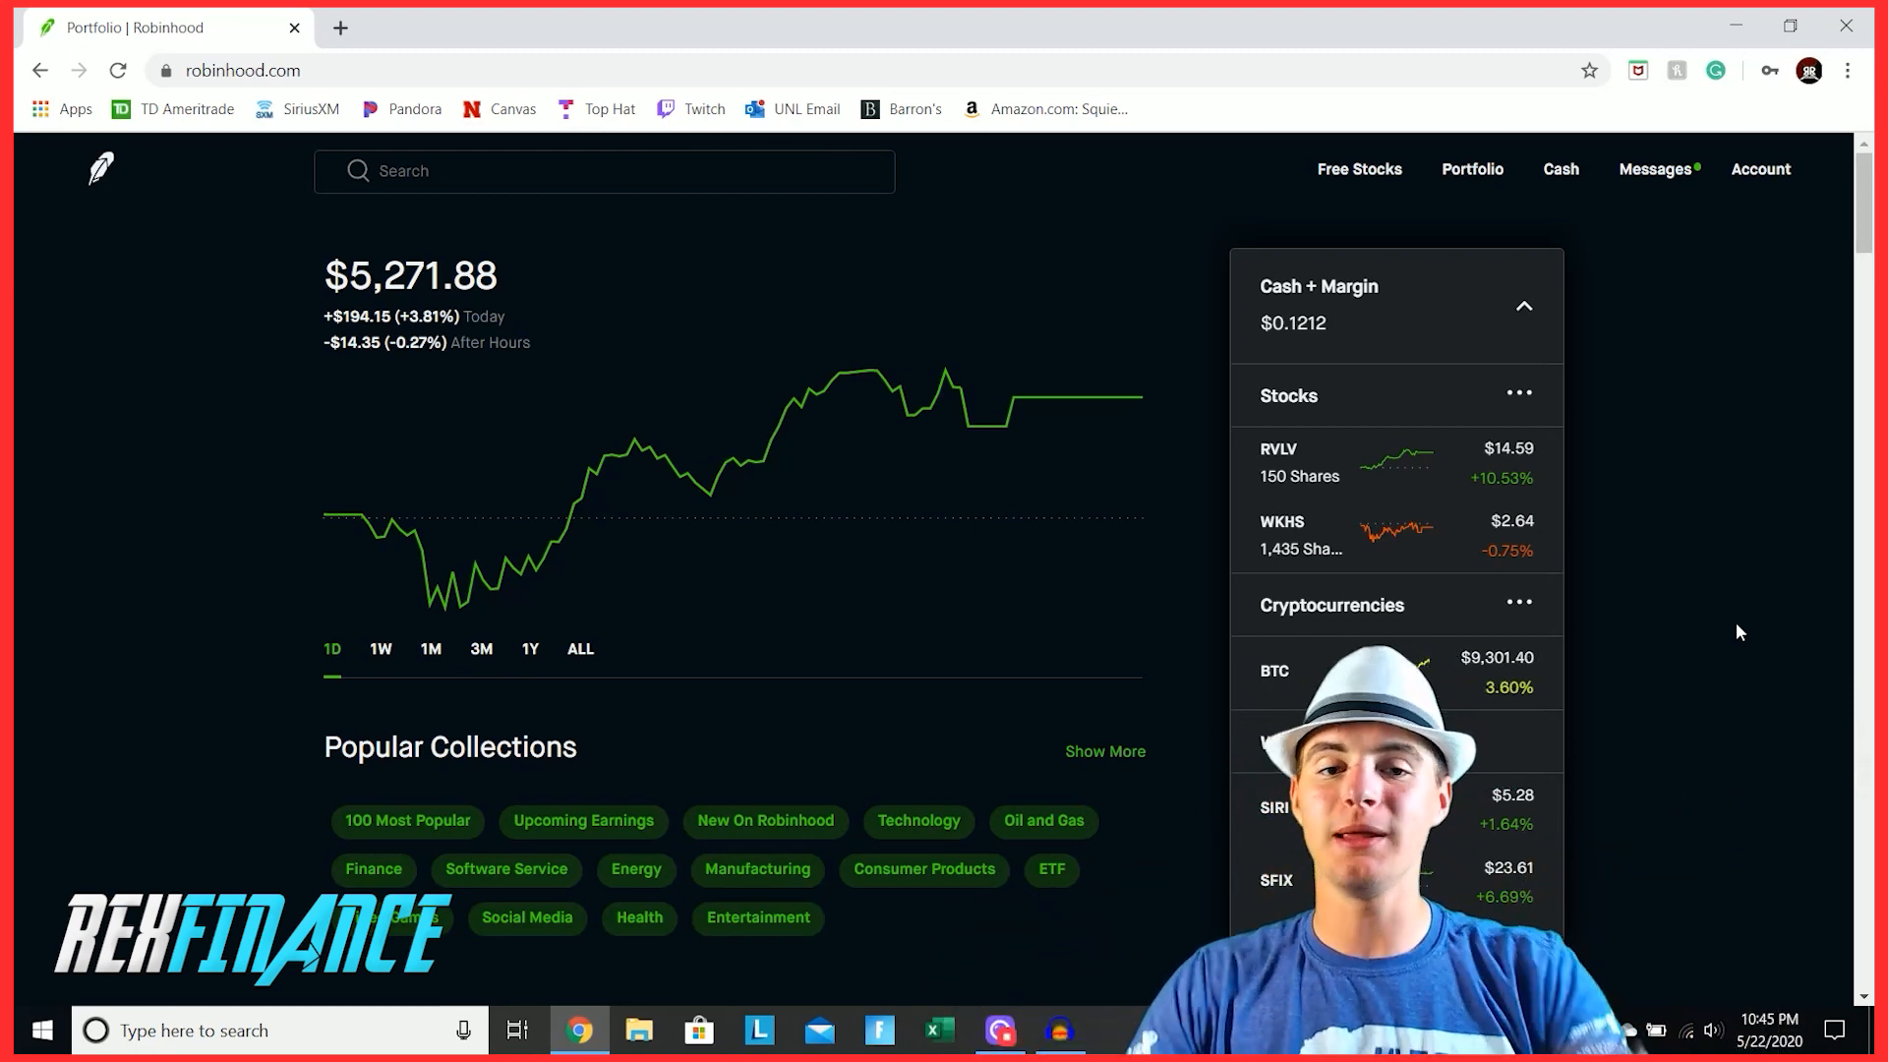
Step: Open Sirius XM (SIRI) from the watchlist and keep its buy panel set to shares
click(1274, 807)
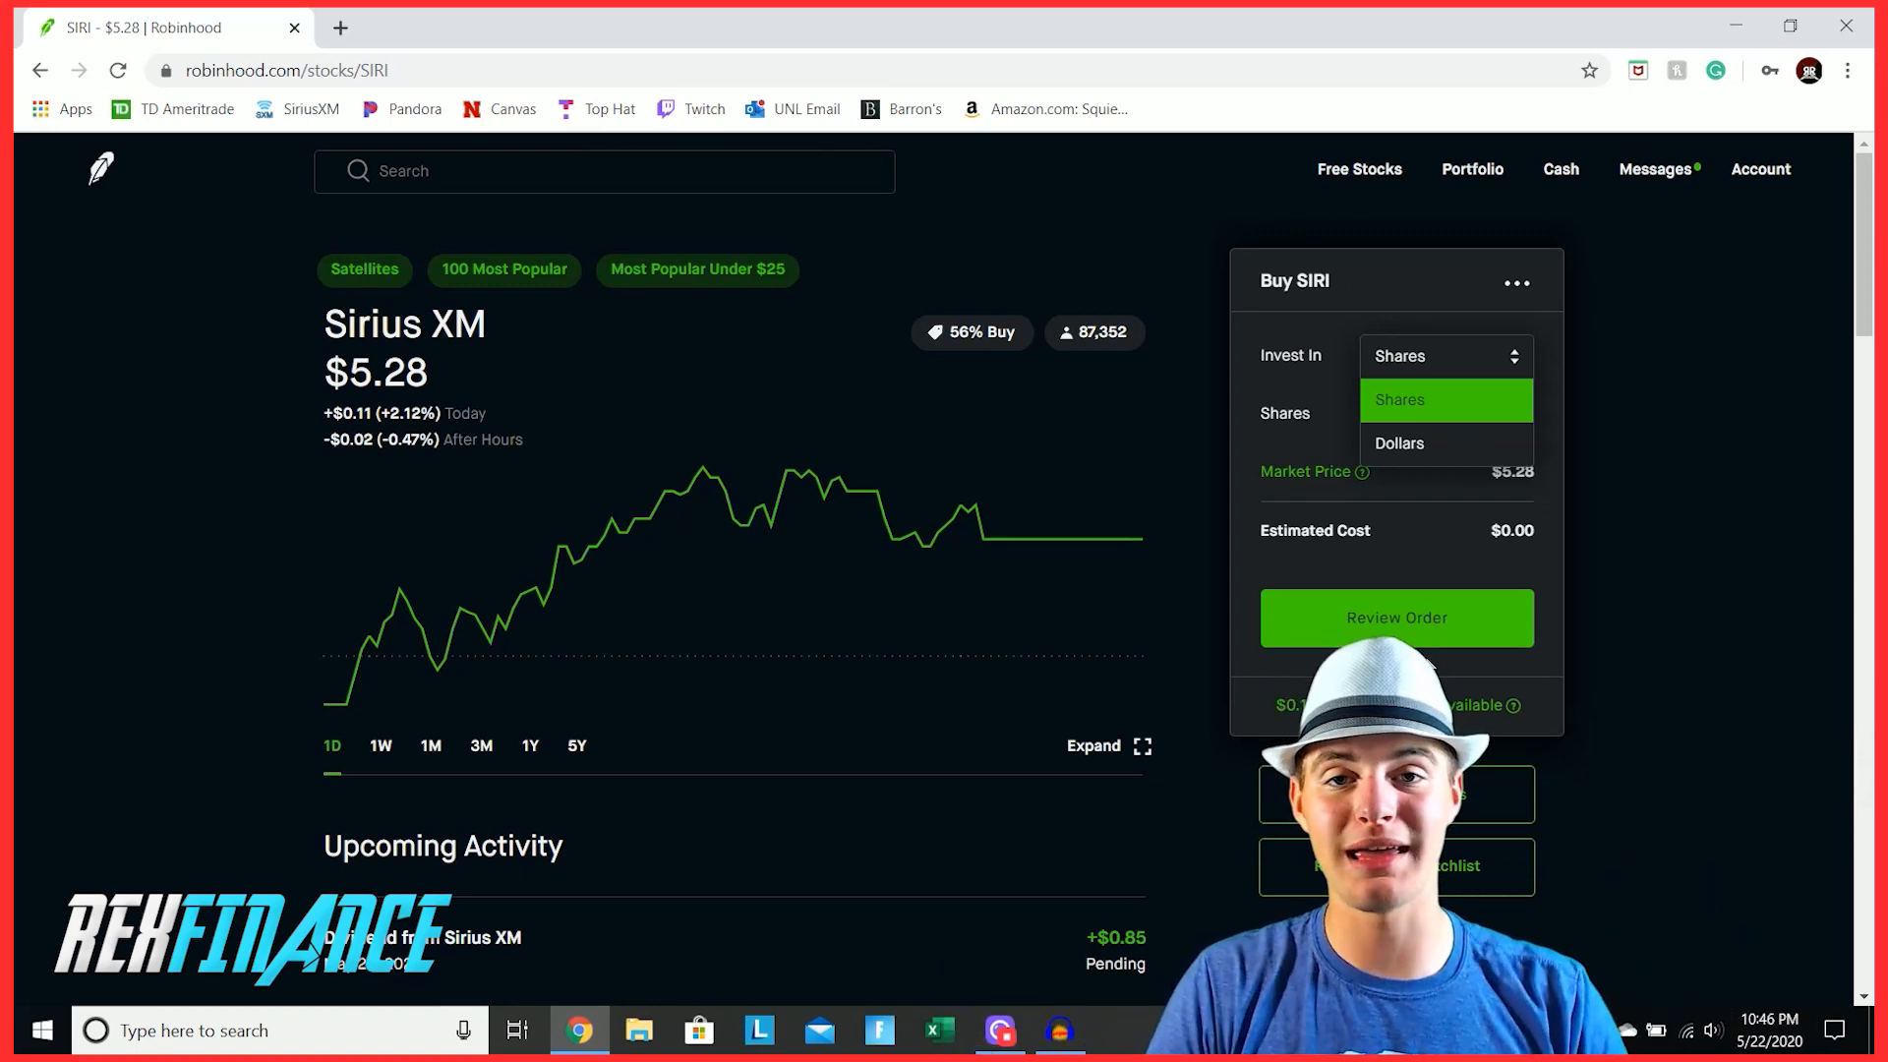
click(1398, 399)
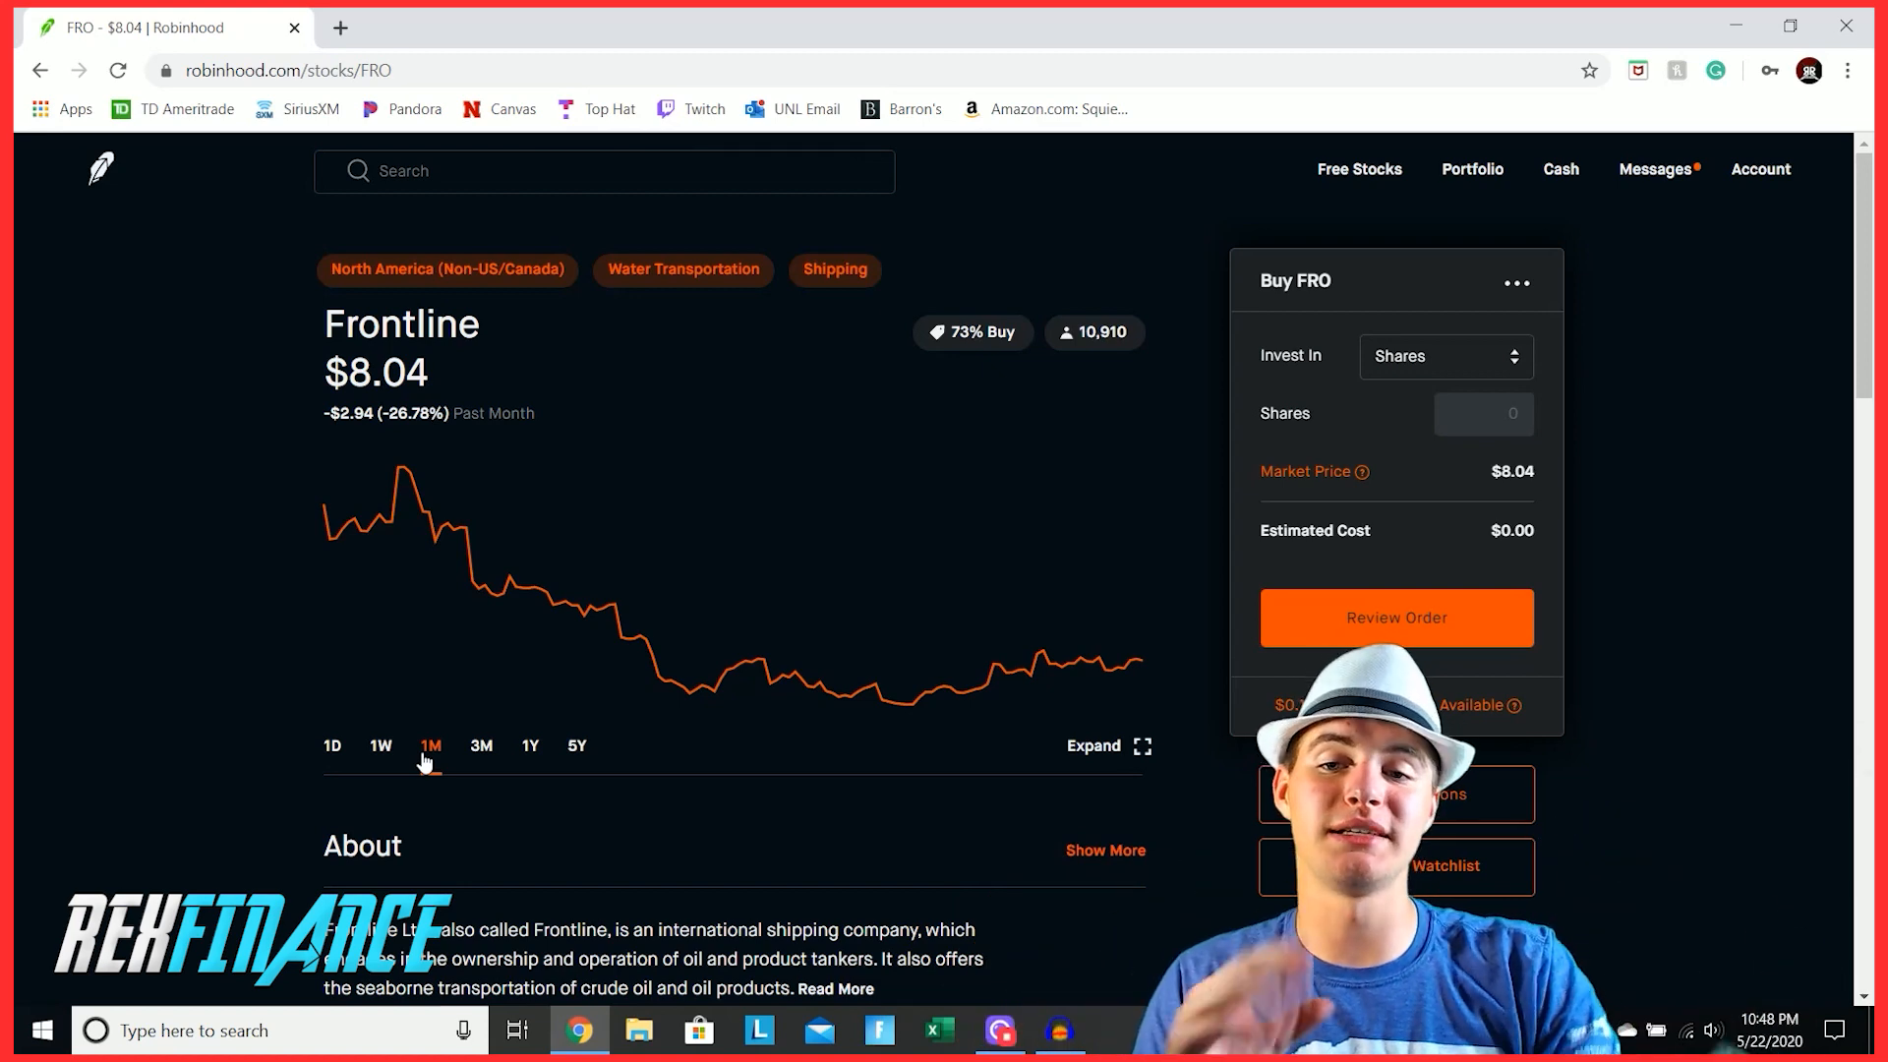
Step: Show Frontline's one-month chart, down 26.78%, beside the Buy FRO panel
click(379, 745)
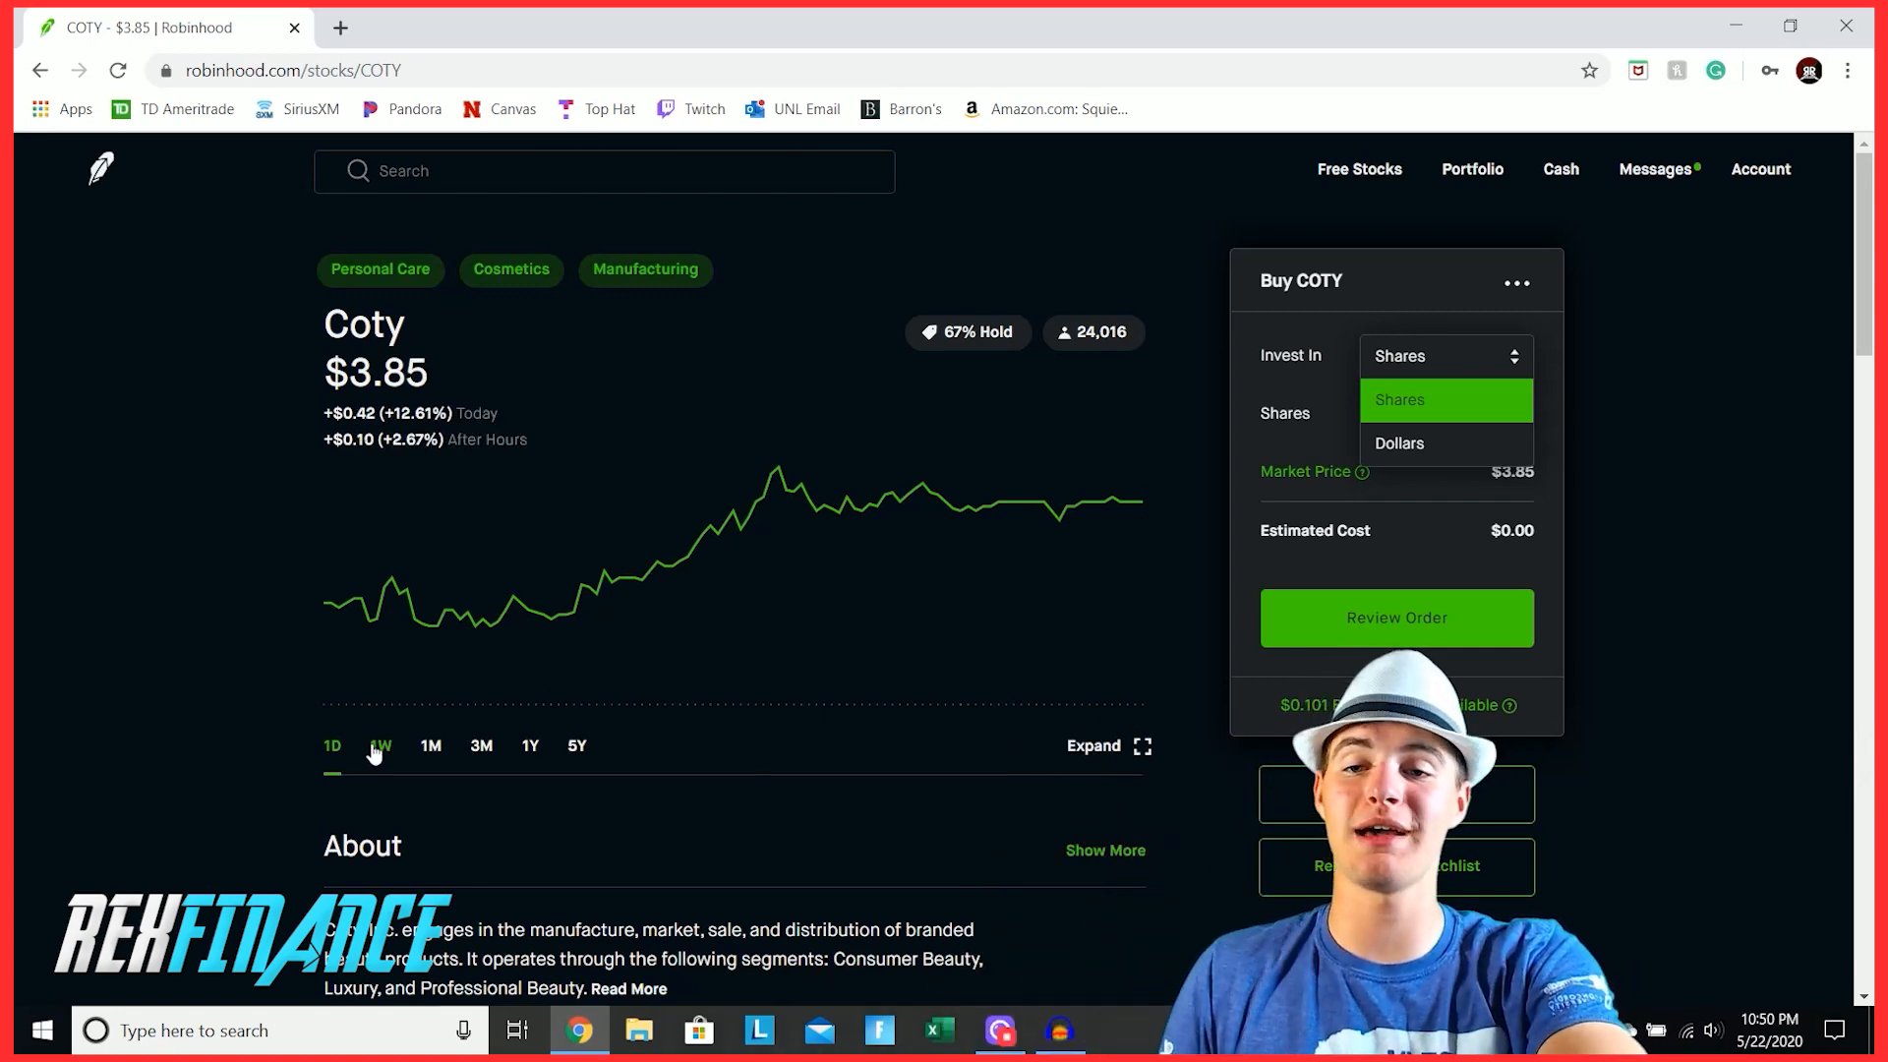
Step: Show Coty's one-week chart, up 9.84%, with the buy panel set to shares
click(380, 745)
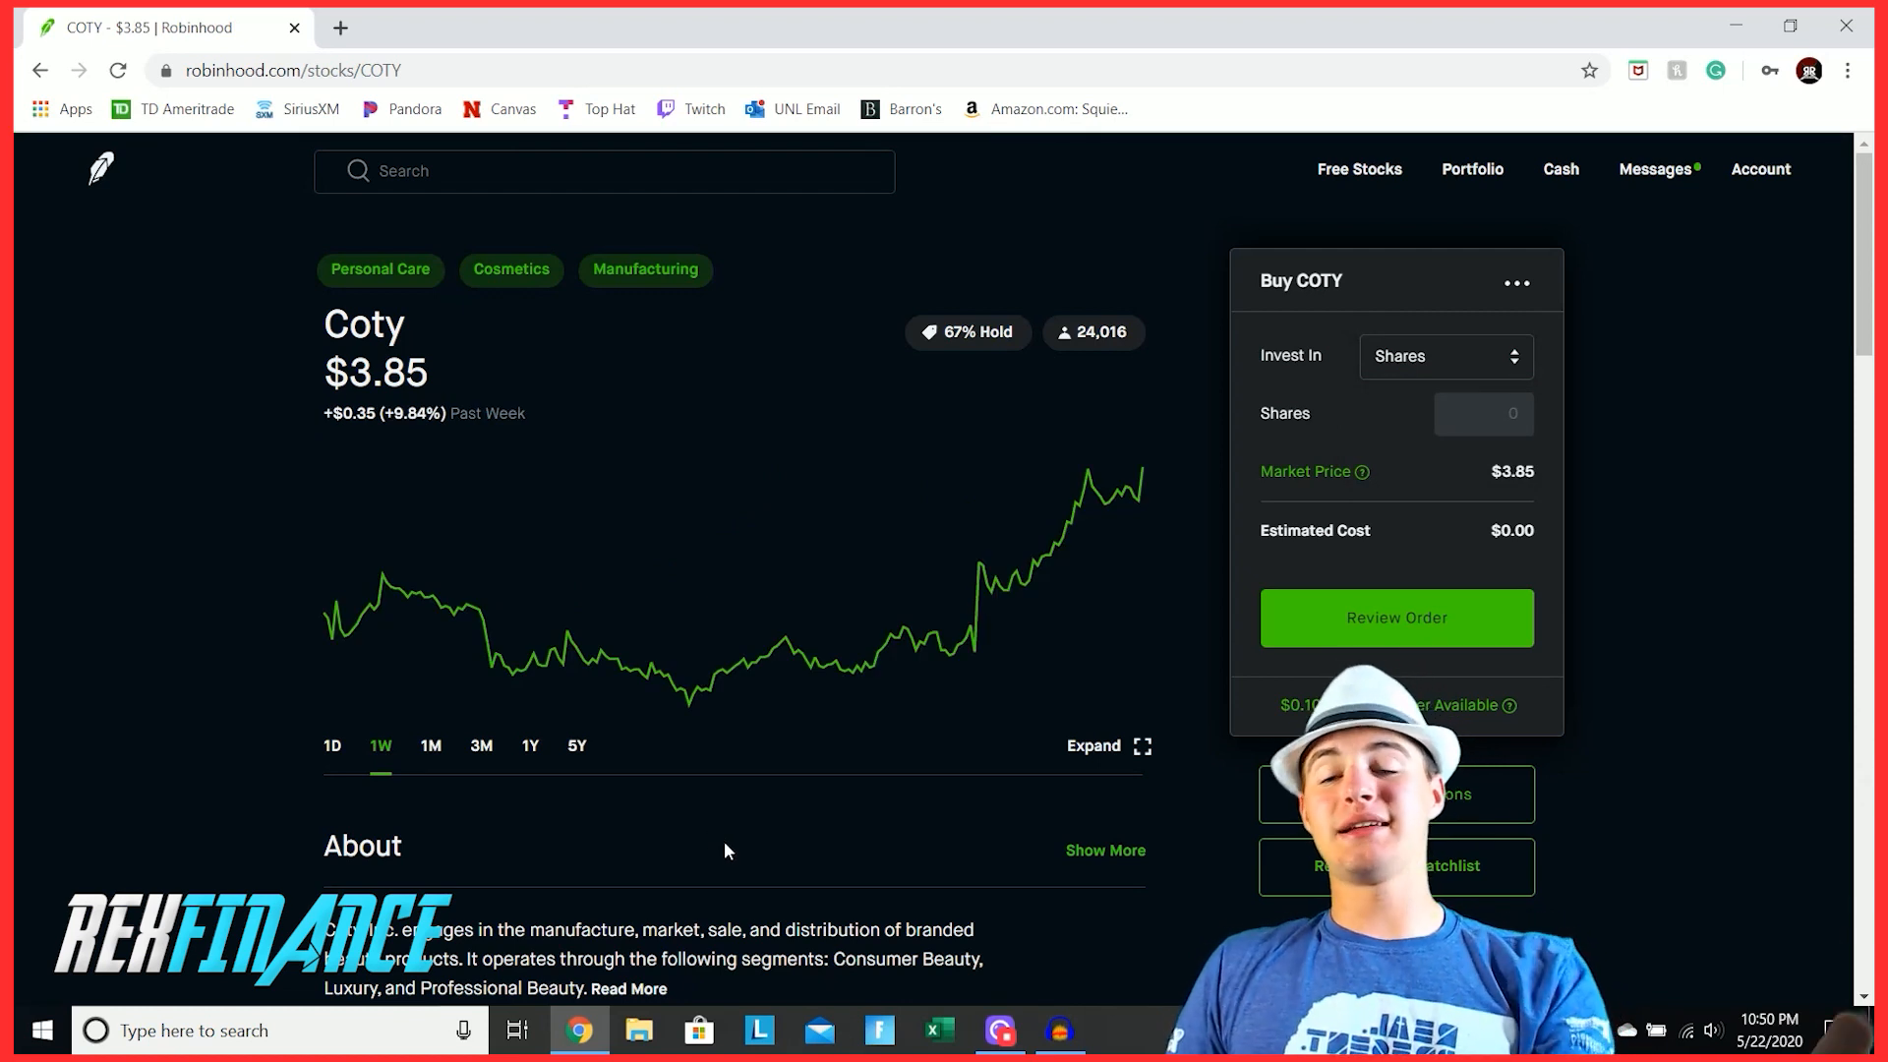